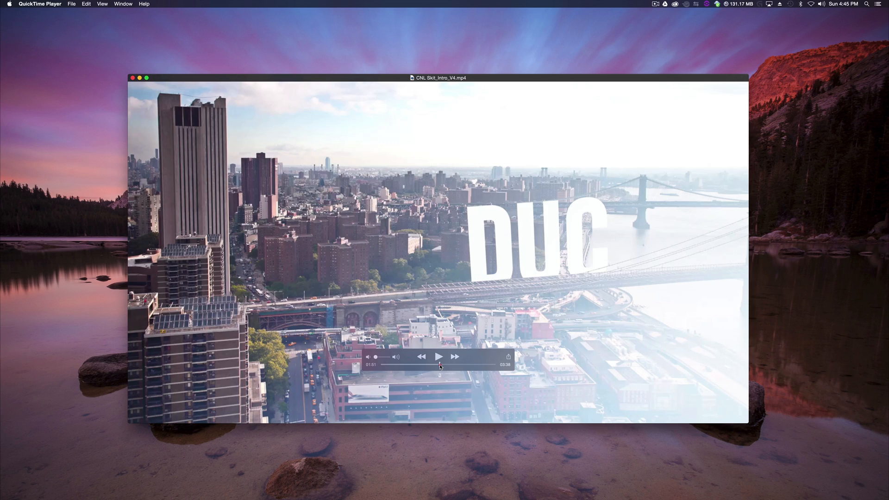
# Skim and close the QuickTime intro, then preview and scrub the Blackmagic baby clip
pyautogui.moveTo(439, 364); pyautogui.dragTo(381, 364)
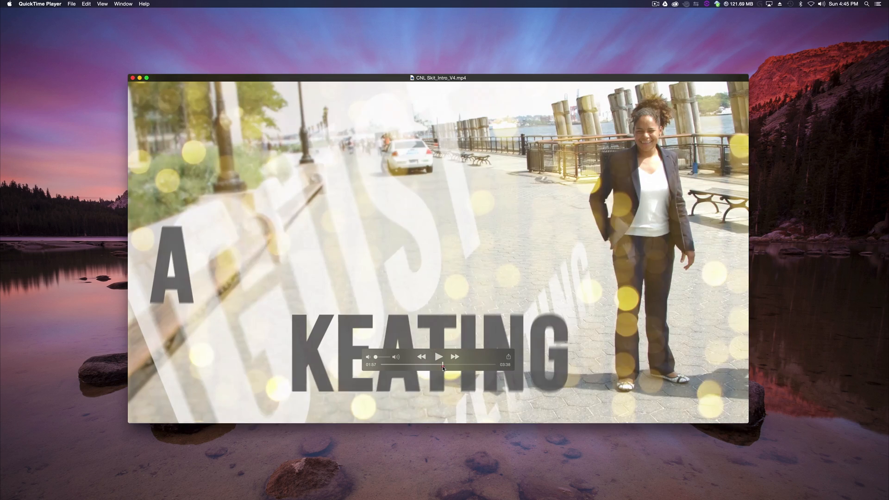
pyautogui.click(442, 365)
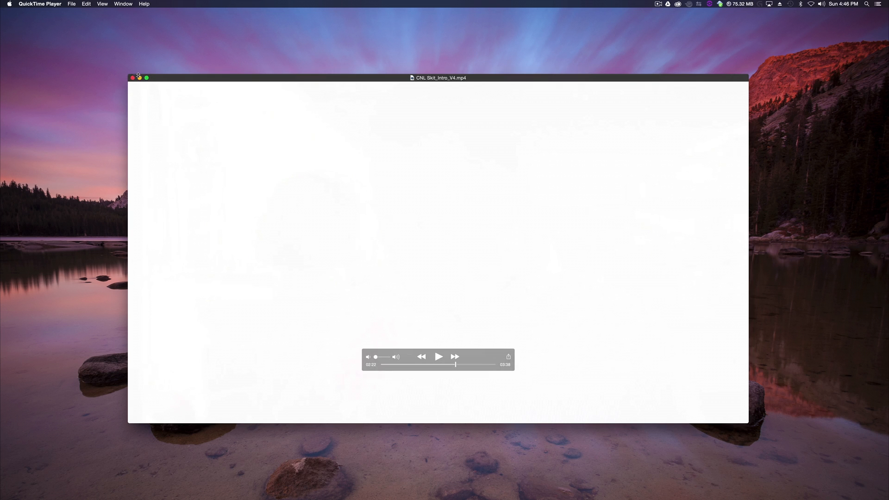
pyautogui.click(132, 77)
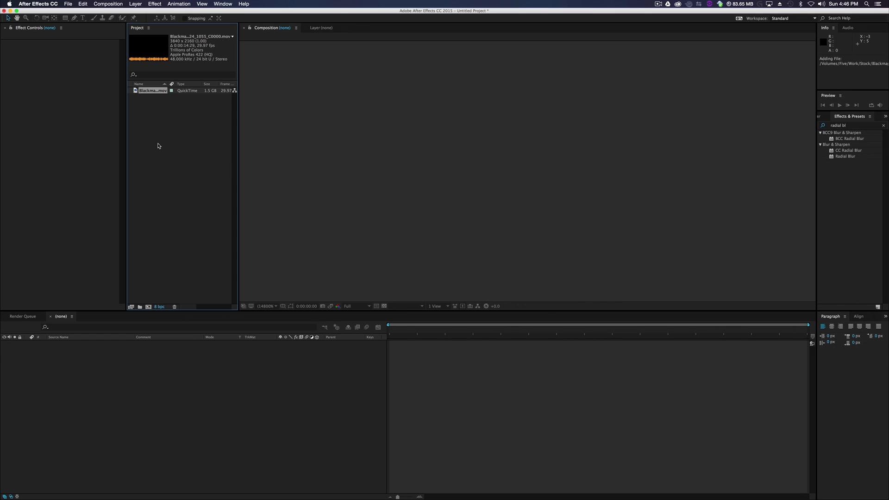
pyautogui.doubleClick(152, 90)
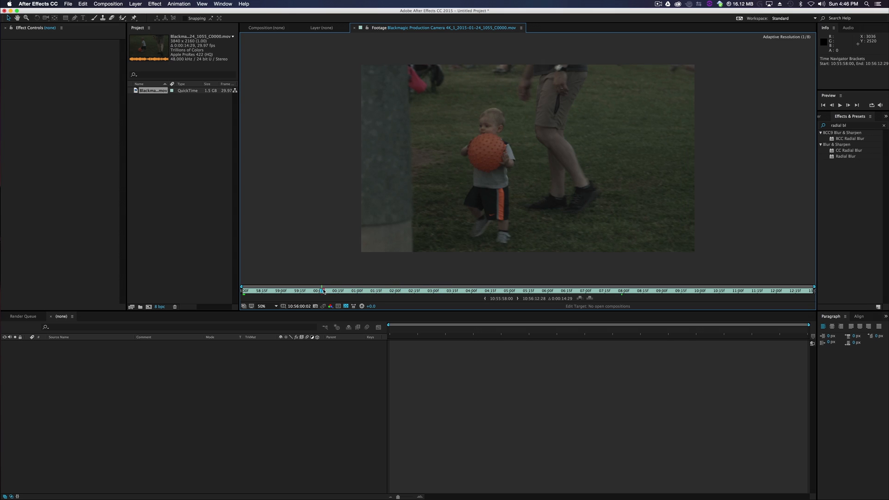
pyautogui.moveTo(324, 290); pyautogui.dragTo(365, 290)
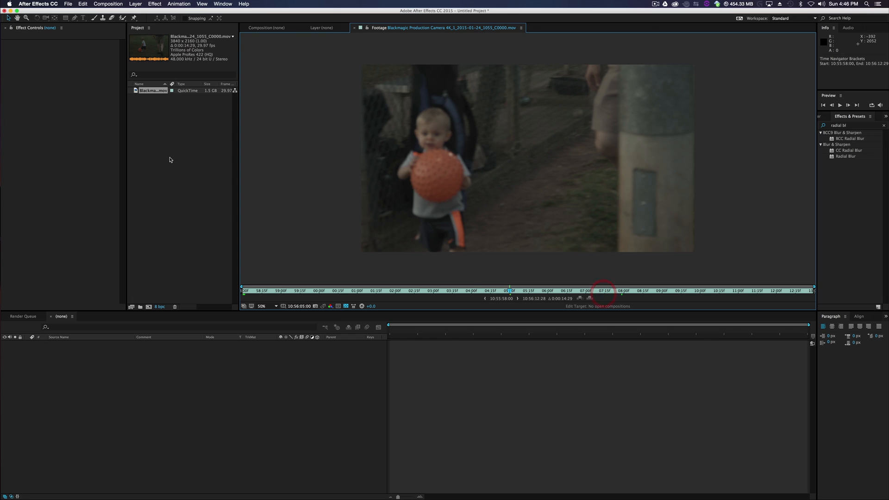
# Create Comp 1 at 1920×1080, 23.976 fps with a 0:00:07:00 duration
pyautogui.rightClick(170, 161)
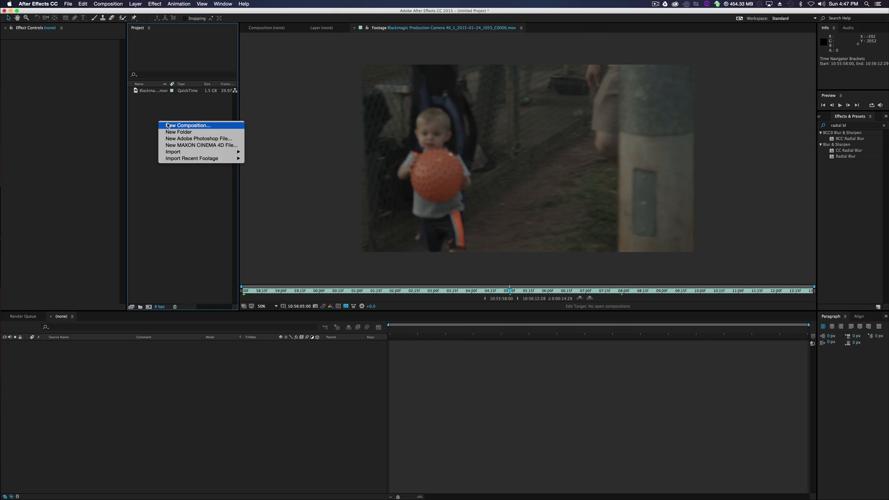
pyautogui.click(188, 126)
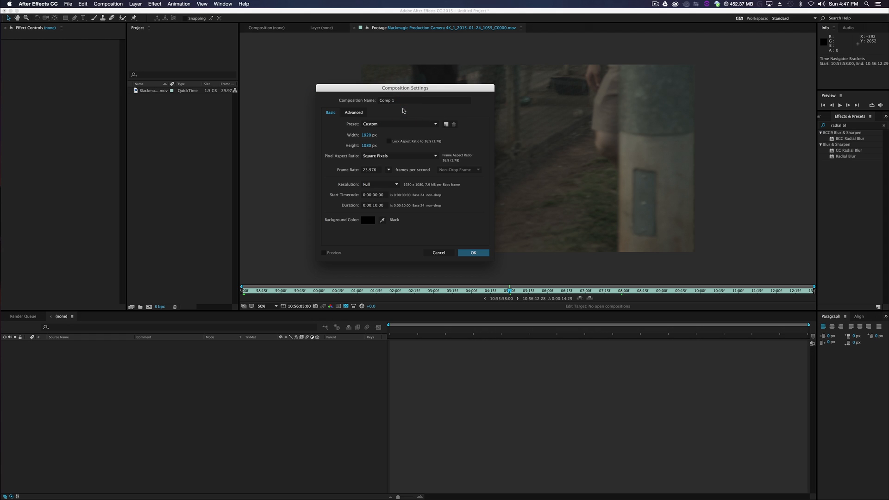
pyautogui.click(374, 204)
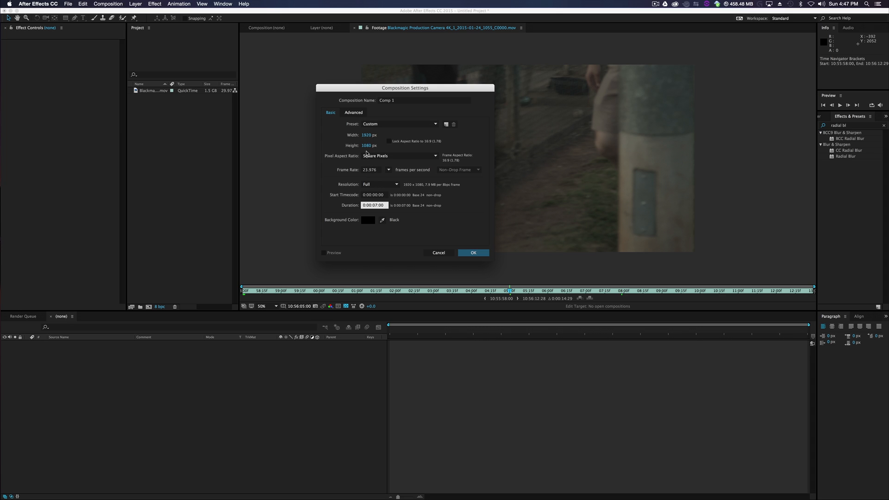
pyautogui.click(472, 252)
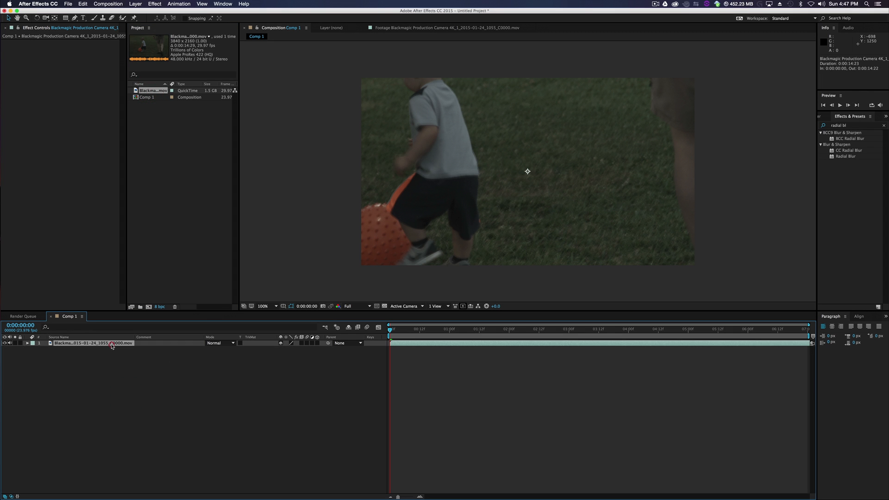
pyautogui.moveTo(377, 233)
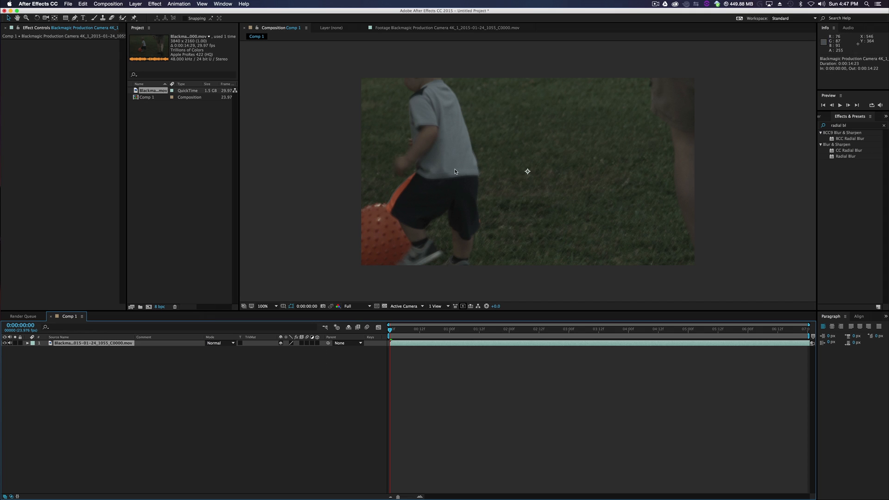
# Scale the baby footage layer to 50% and drag its layer bar earlier in time
pyautogui.click(152, 90)
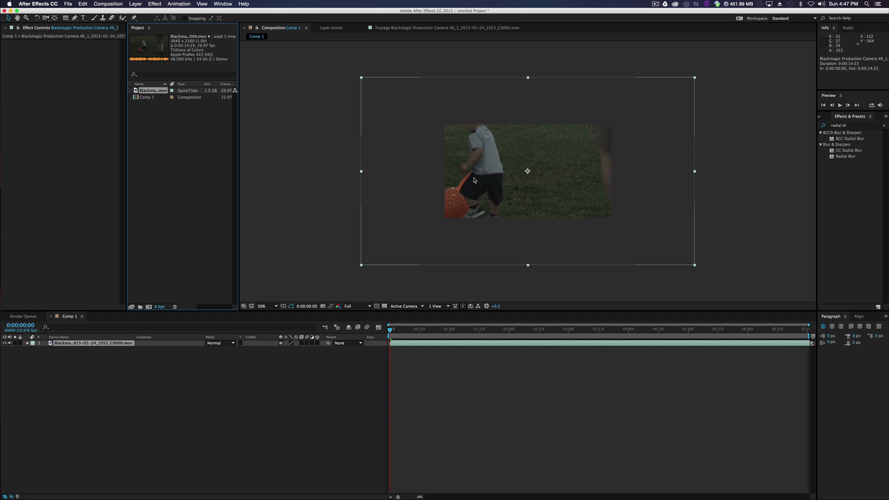
pyautogui.moveTo(353, 76)
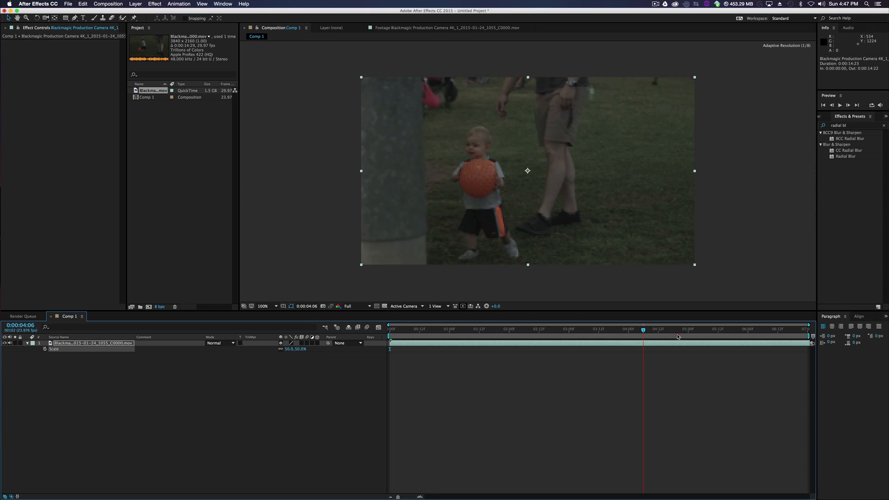
pyautogui.click(581, 343)
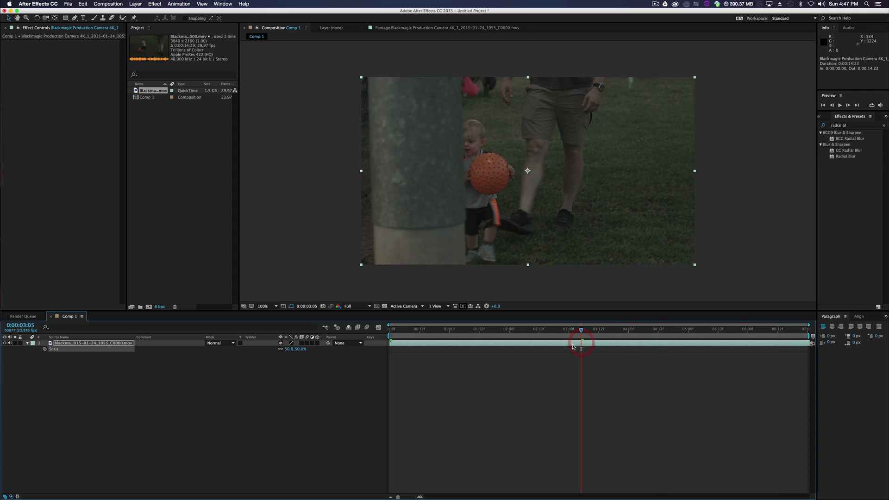
pyautogui.moveTo(581, 329); pyautogui.dragTo(389, 328)
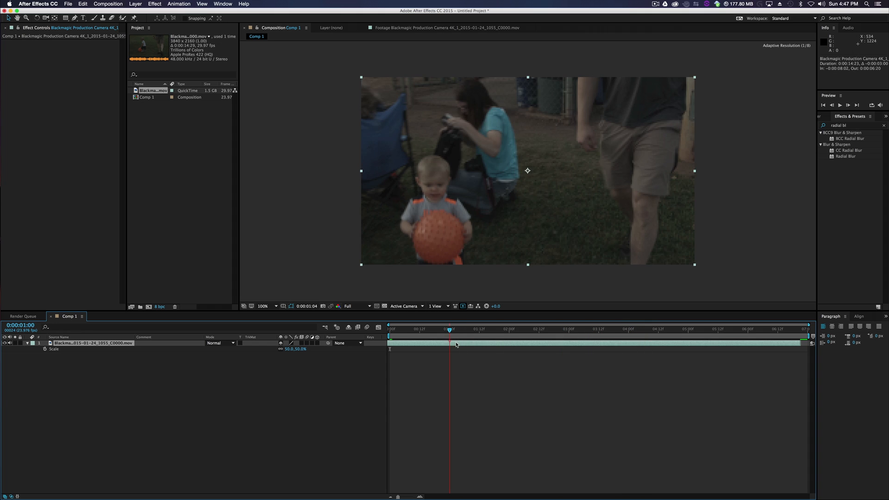
pyautogui.moveTo(450, 332); pyautogui.dragTo(449, 331)
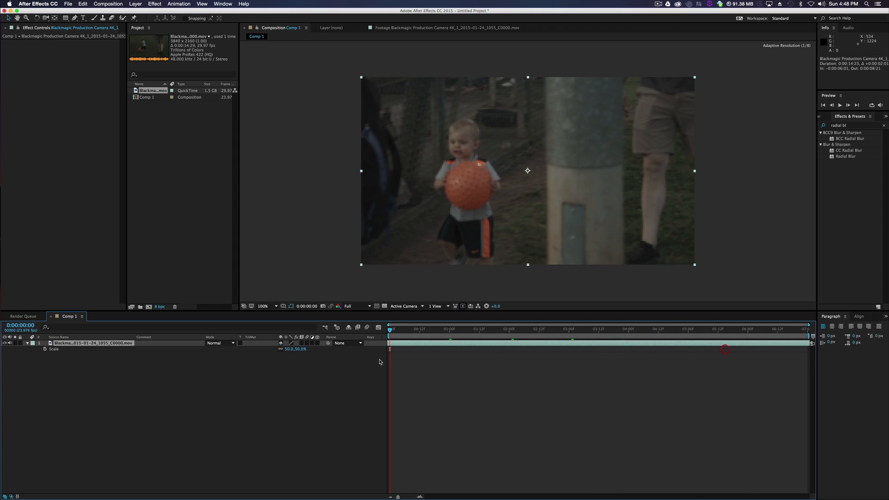
pyautogui.click(573, 329)
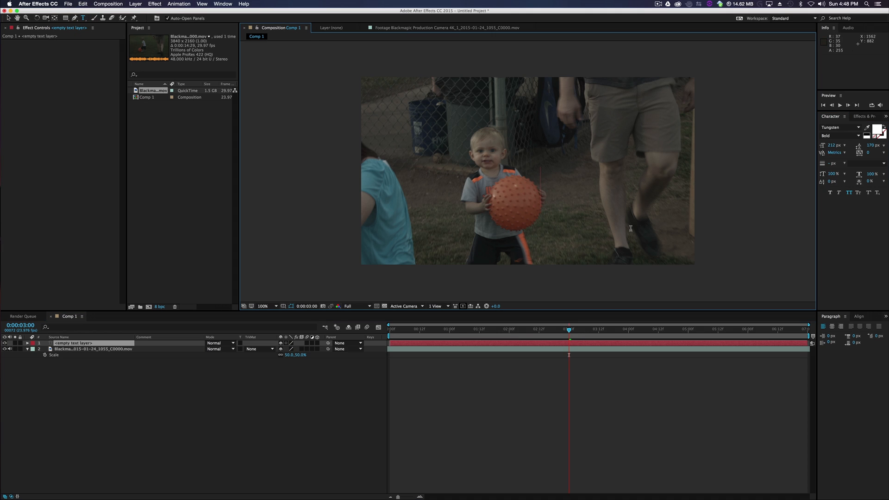
# Type the two-line title 'BABY WALKING' in white Tungsten Bold beside the baby
pyautogui.write('BABY WA')
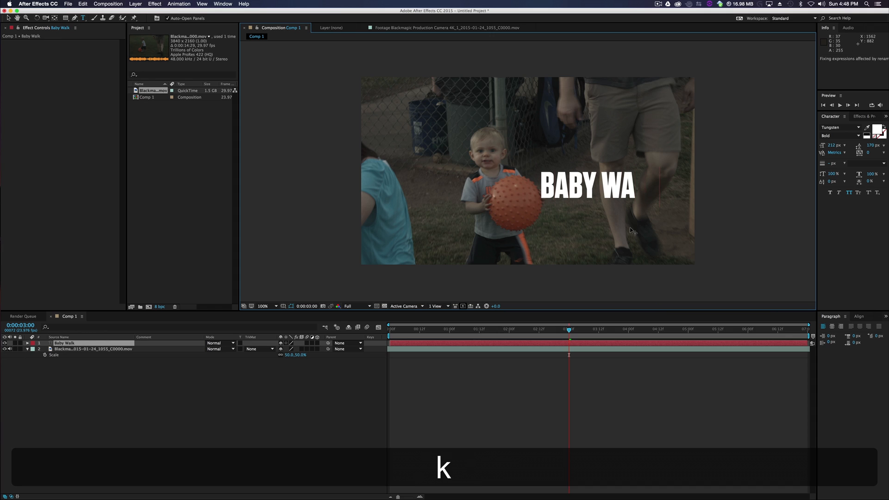
pyautogui.write('lking')
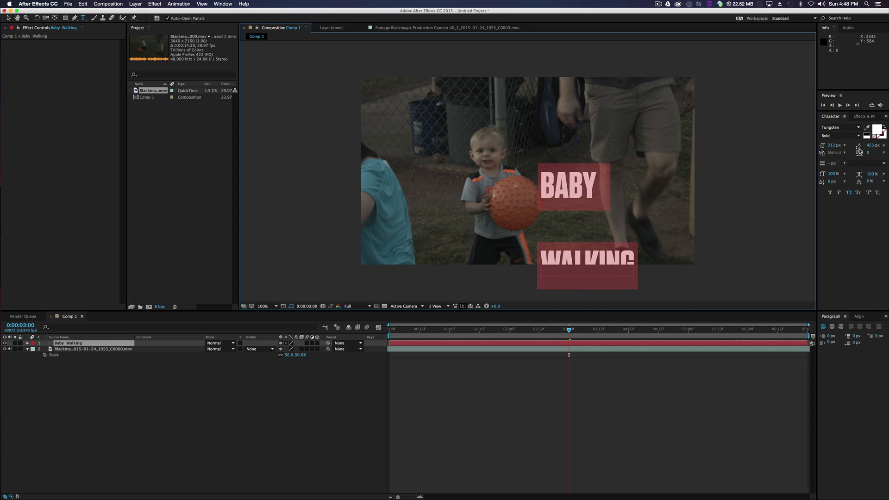
pyautogui.moveTo(859, 151)
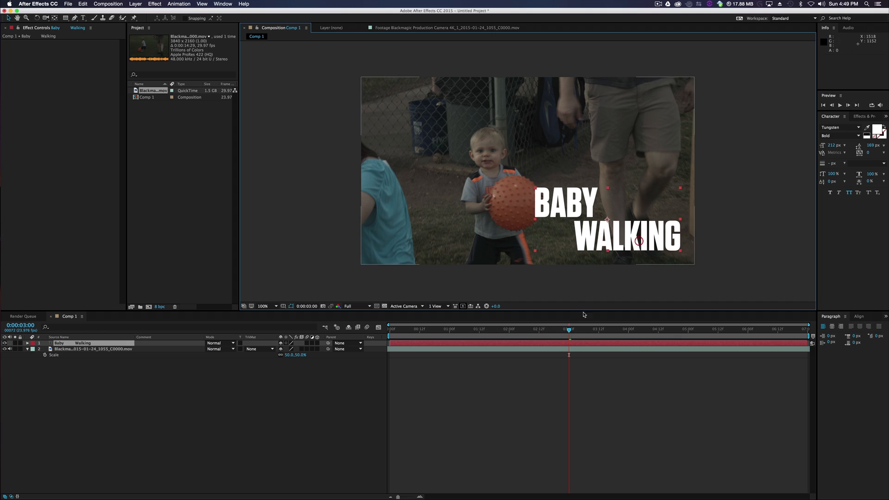
# Pre-compose the BABY WALKING layer into a composition named 'Text', moving all attributes
pyautogui.rightClick(60, 343)
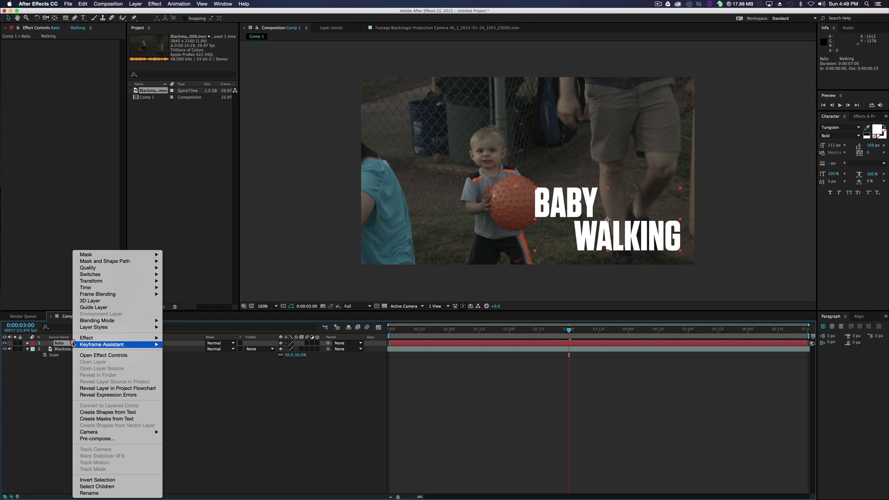
pyautogui.click(96, 438)
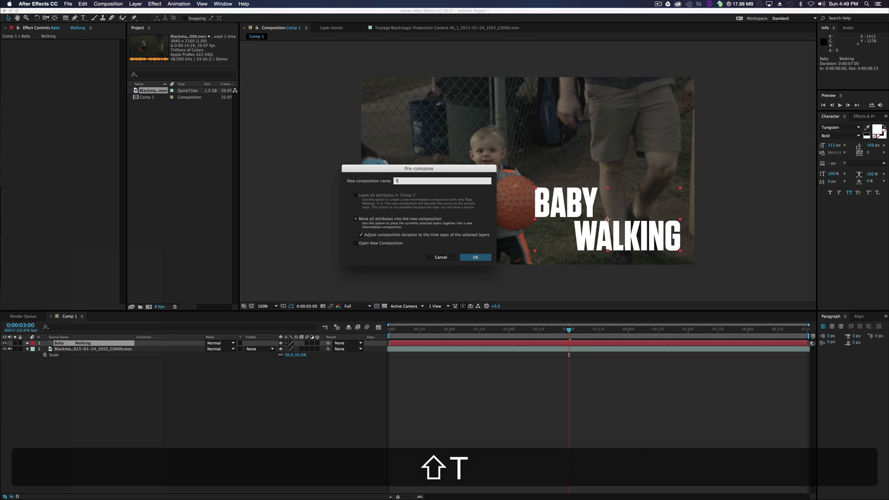
pyautogui.click(475, 257)
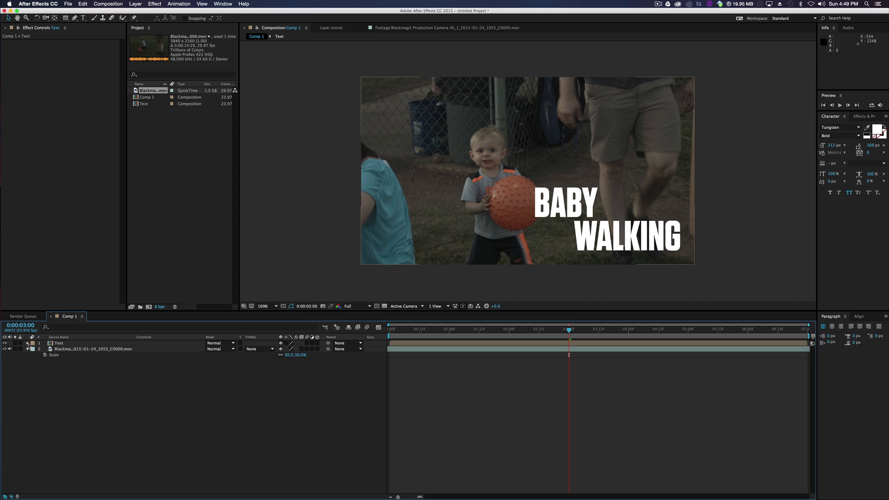
# Keyframe the Text layer, moving the title lower and scaling it to about 92%
pyautogui.click(32, 343)
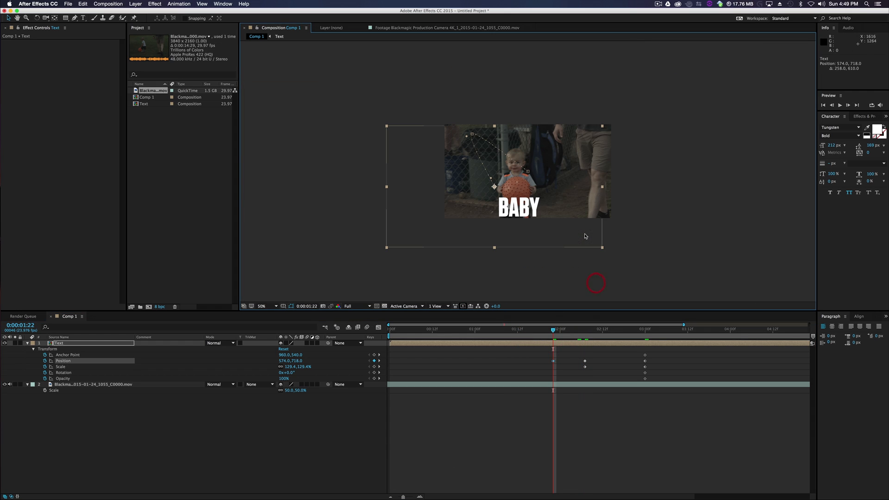
pyautogui.moveTo(602, 247); pyautogui.dragTo(578, 229)
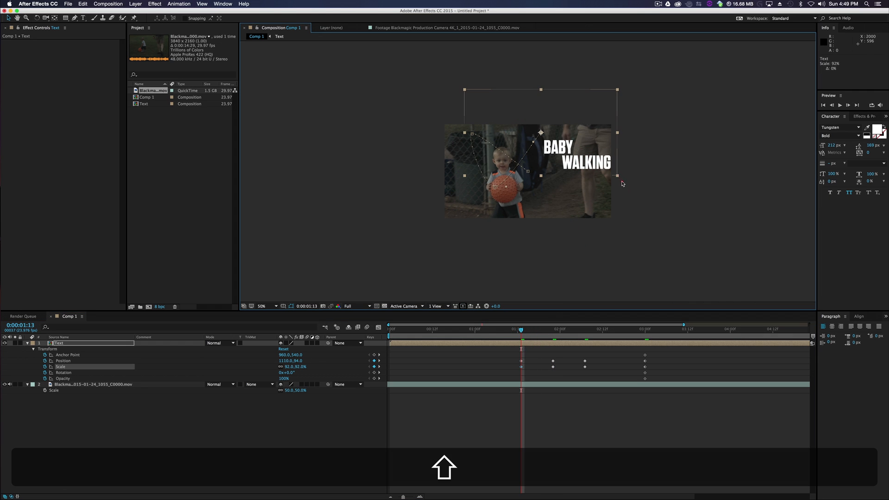
pyautogui.moveTo(521, 335); pyautogui.dragTo(502, 335)
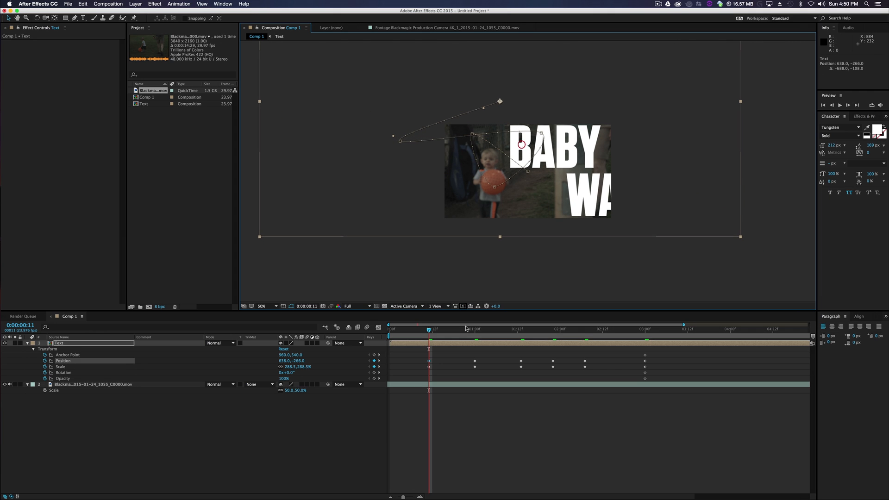
pyautogui.click(492, 328)
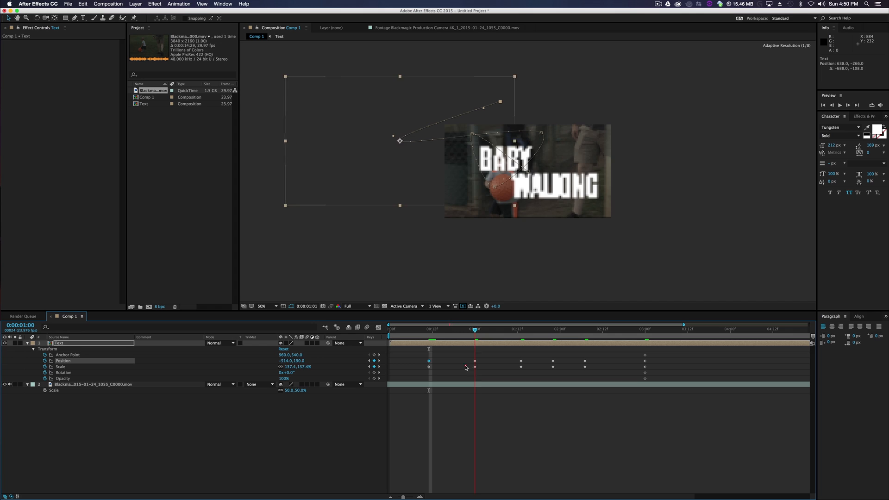
pyautogui.click(570, 328)
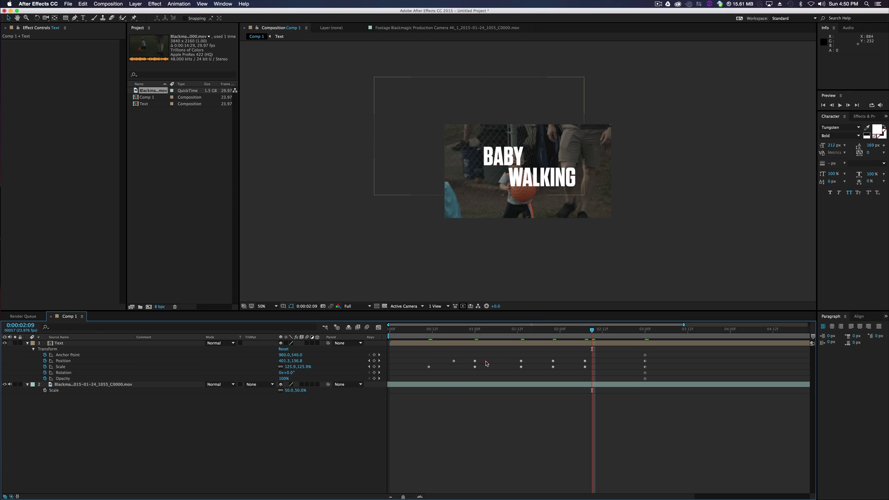
# Drag the later Position and Scale keyframes earlier so the text animation finishes sooner
pyautogui.click(503, 361)
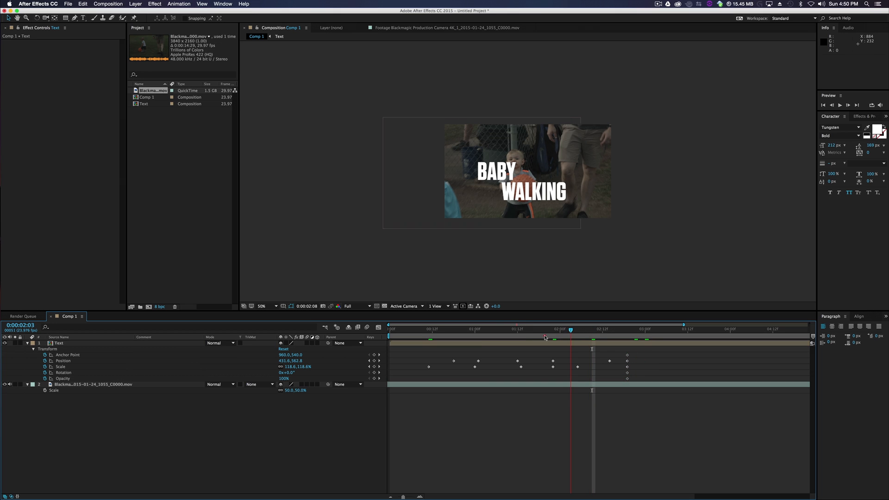
pyautogui.click(467, 329)
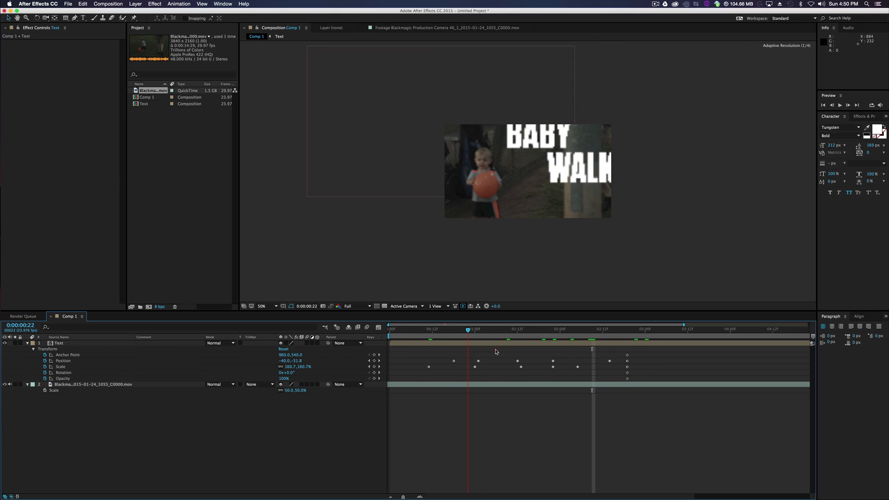
pyautogui.click(561, 328)
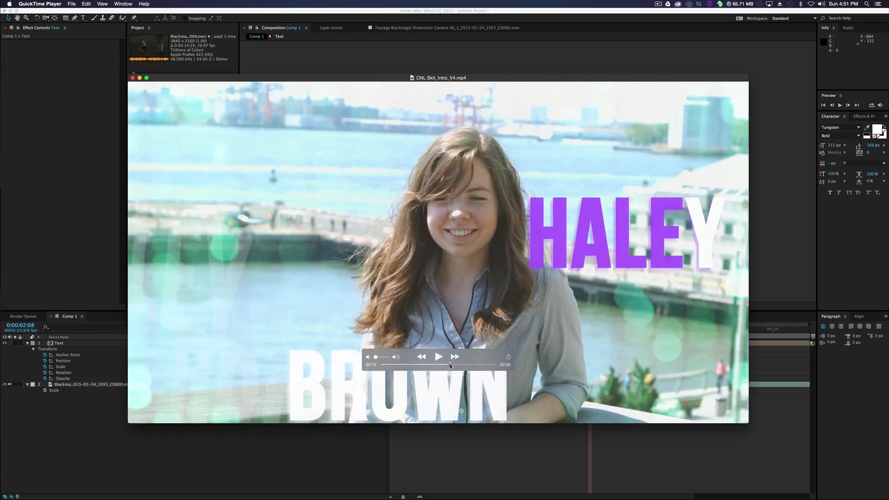
# Skim later into the QuickTime reference intro, then return to After Effects
pyautogui.click(438, 356)
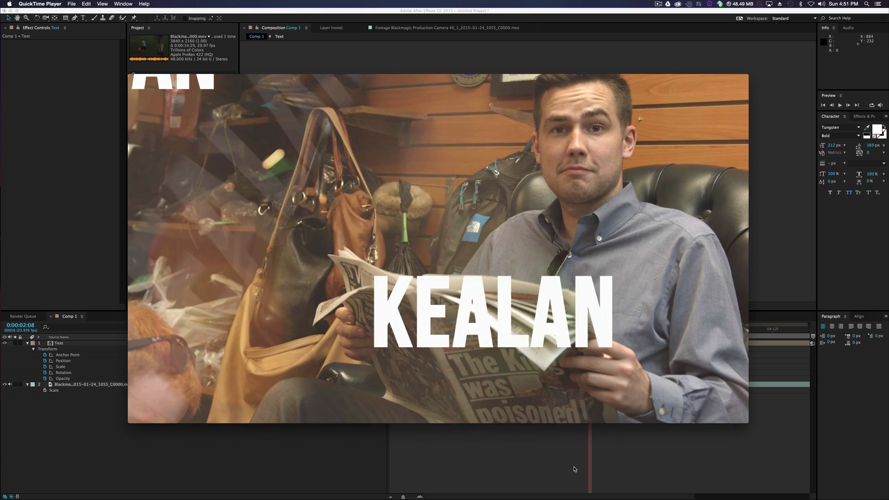
pyautogui.click(438, 356)
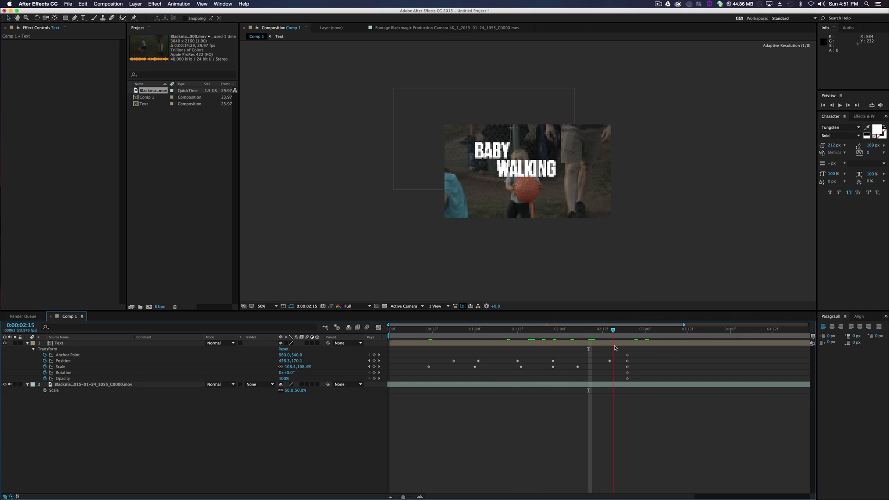
# Make the position and scale keyframes hold keyframes and enlarge the text at that frame
pyautogui.moveTo(598, 352); pyautogui.dragTo(635, 377)
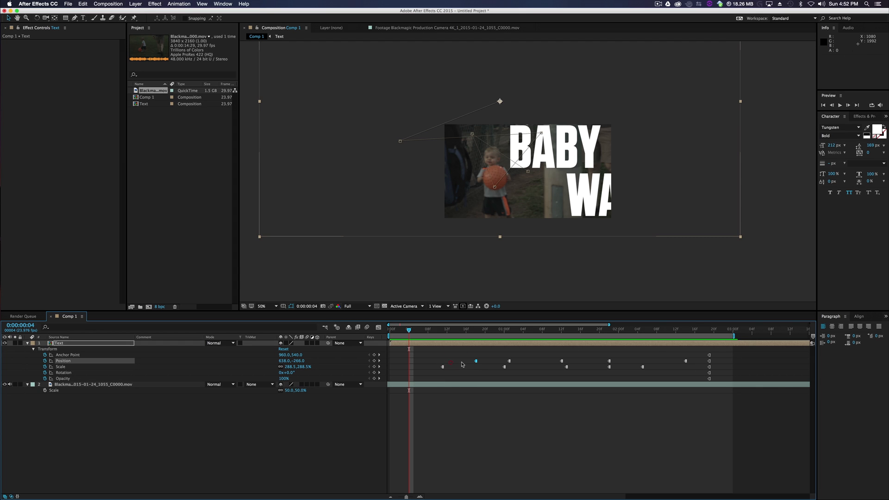
pyautogui.click(442, 361)
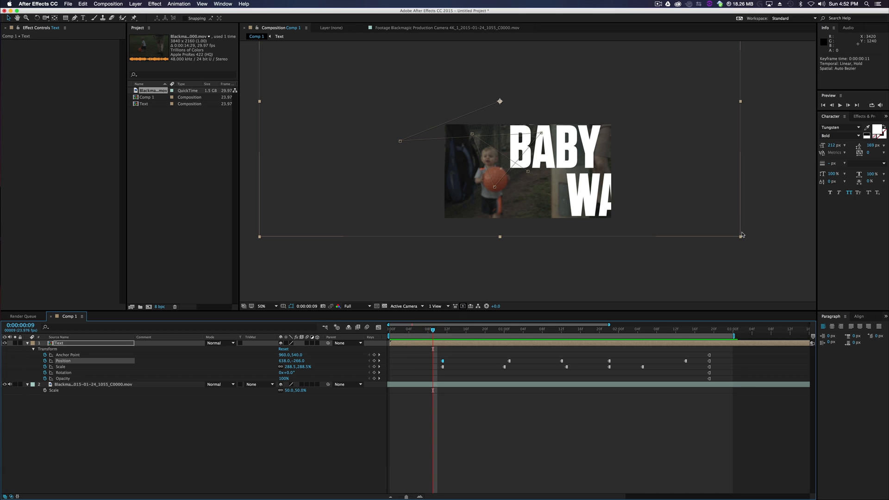
pyautogui.moveTo(740, 235); pyautogui.dragTo(686, 220)
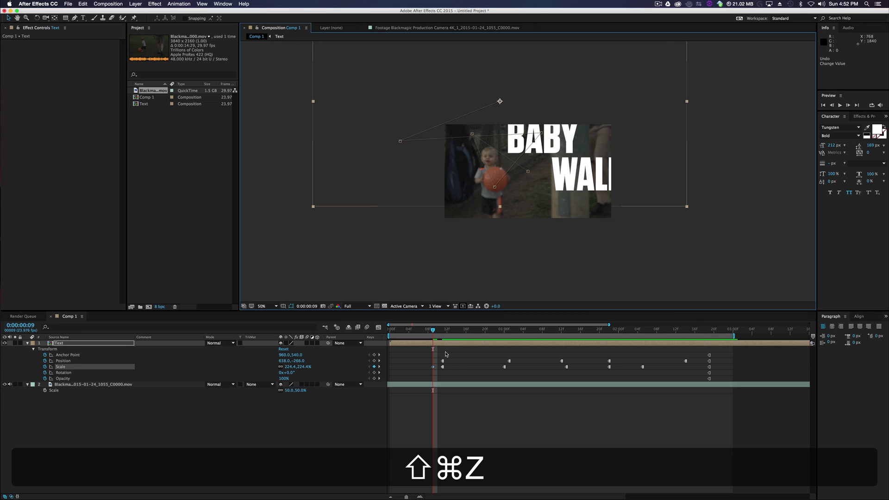
pyautogui.press('cmd+shift+z')
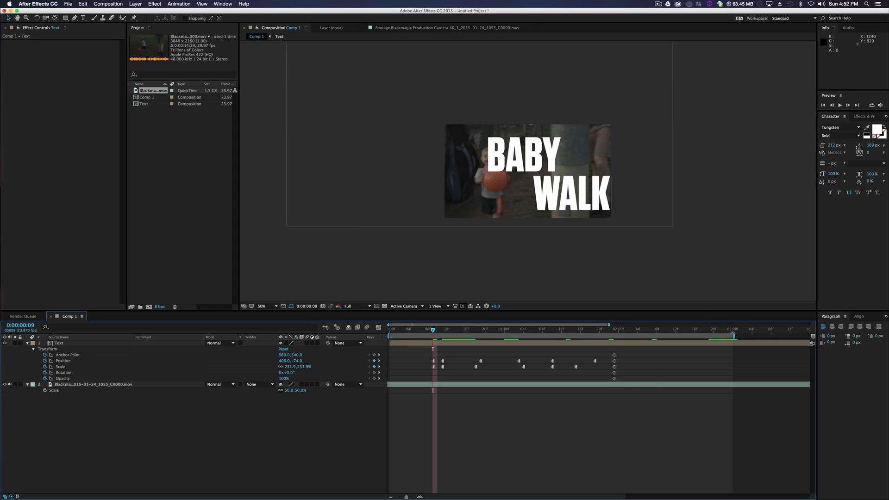
# Preview the title animation, move the final keyframes earlier, and replay to check timing
pyautogui.click(839, 106)
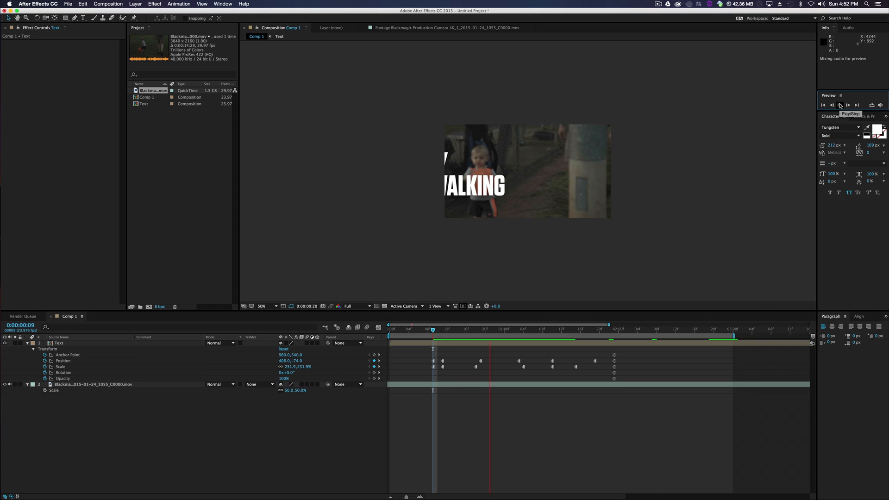
pyautogui.click(839, 105)
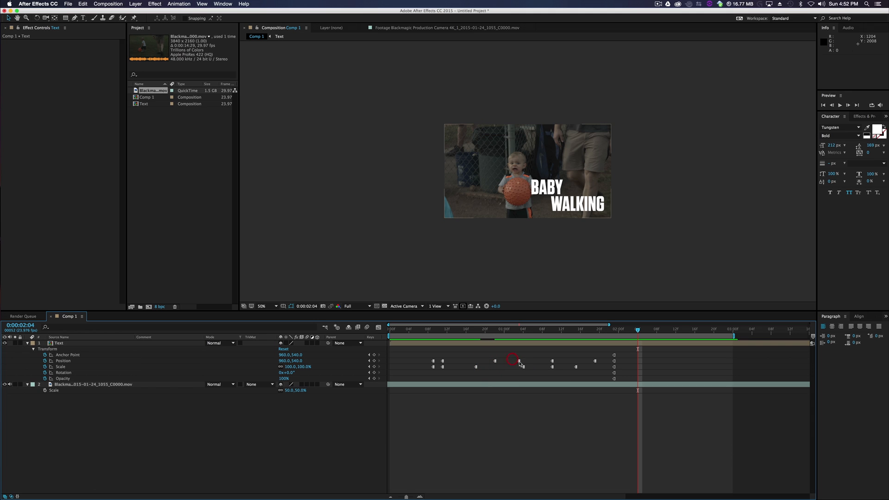
pyautogui.click(500, 360)
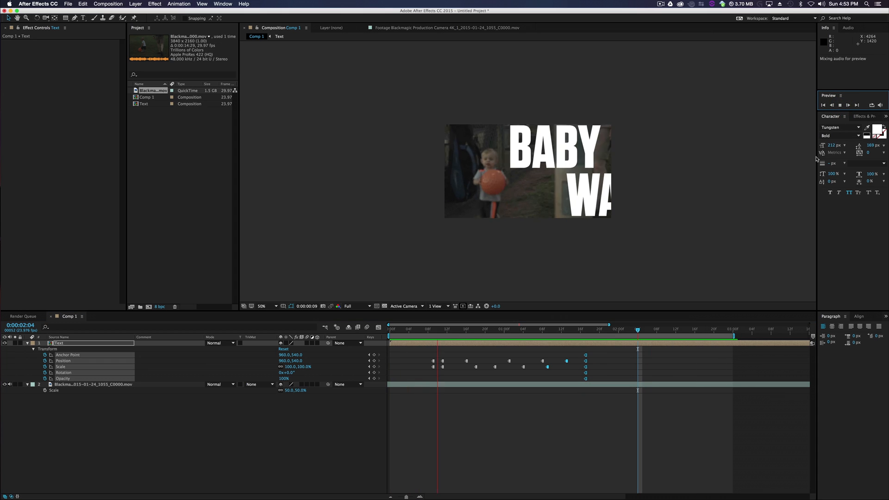
pyautogui.press('space')
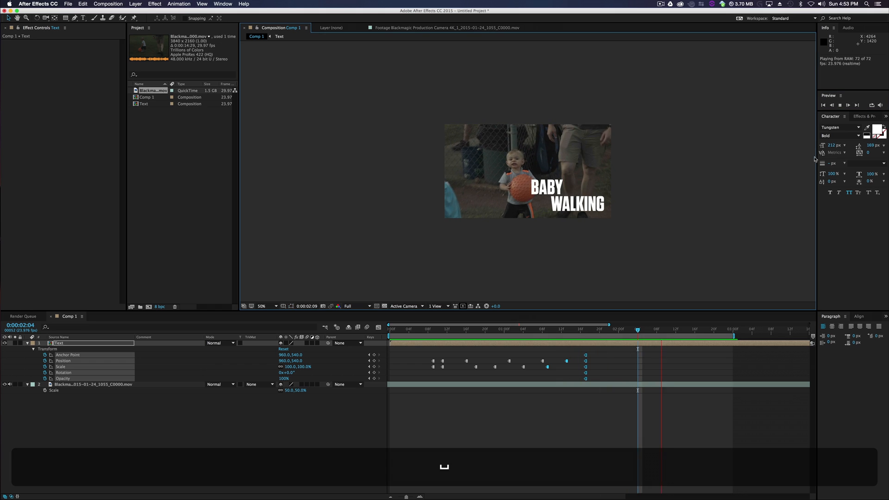
pyautogui.click(839, 105)
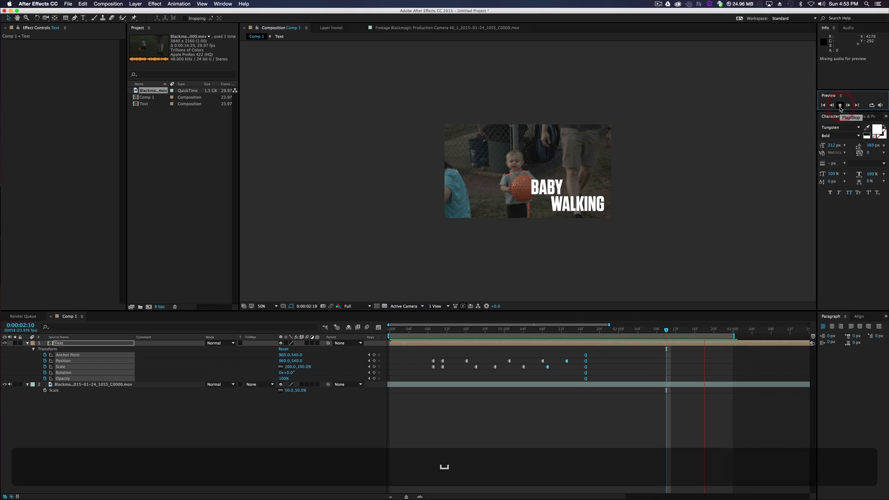
pyautogui.click(839, 105)
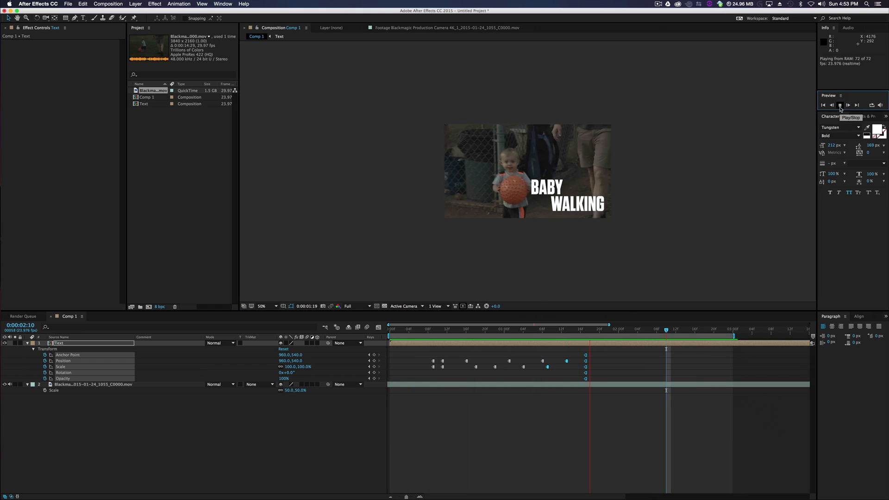
pyautogui.click(839, 105)
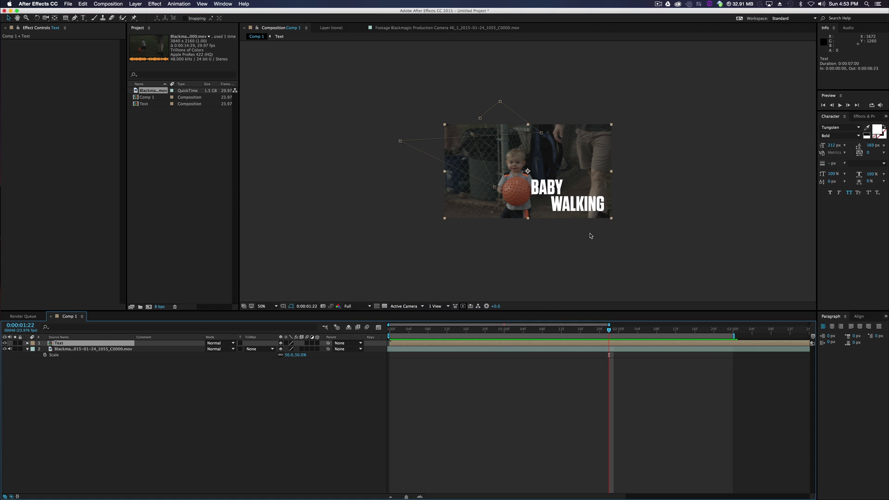
pyautogui.moveTo(458, 434)
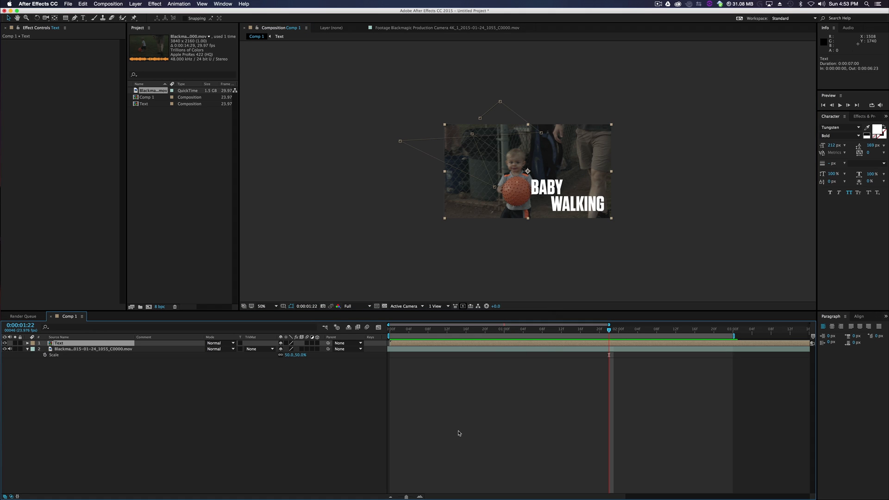
pyautogui.moveTo(465, 330)
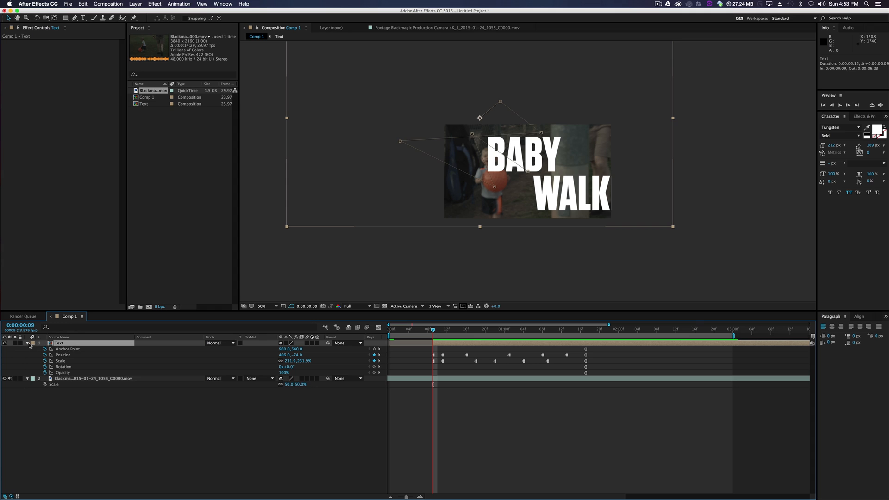
pyautogui.click(27, 342)
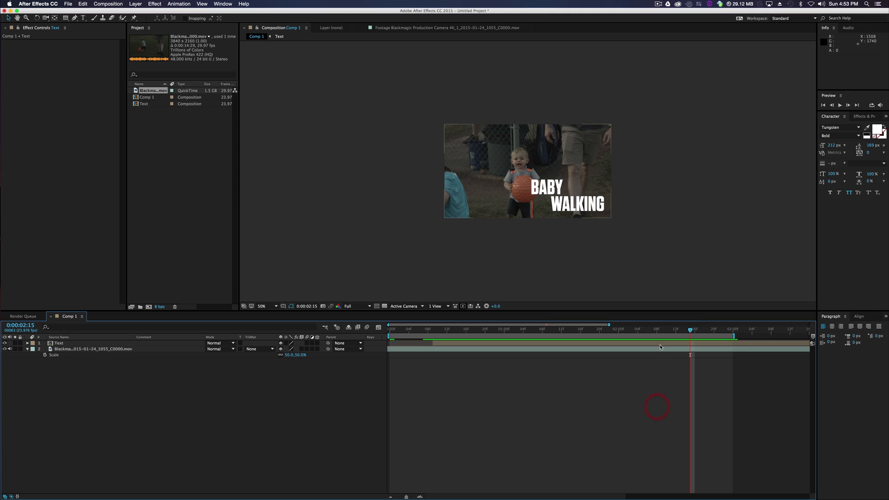
# Duplicate the Text layer and set up the copy reading BABY above WALKING
pyautogui.click(58, 343)
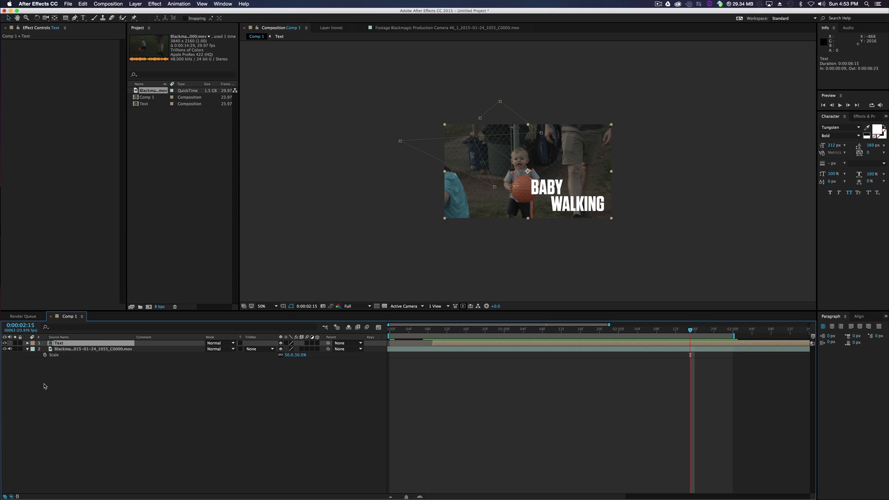
pyautogui.press('cmd+d')
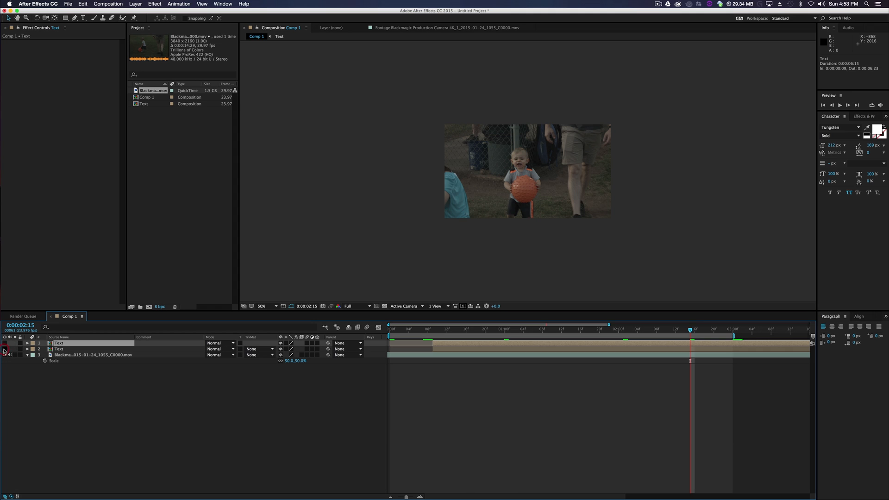
pyautogui.click(59, 349)
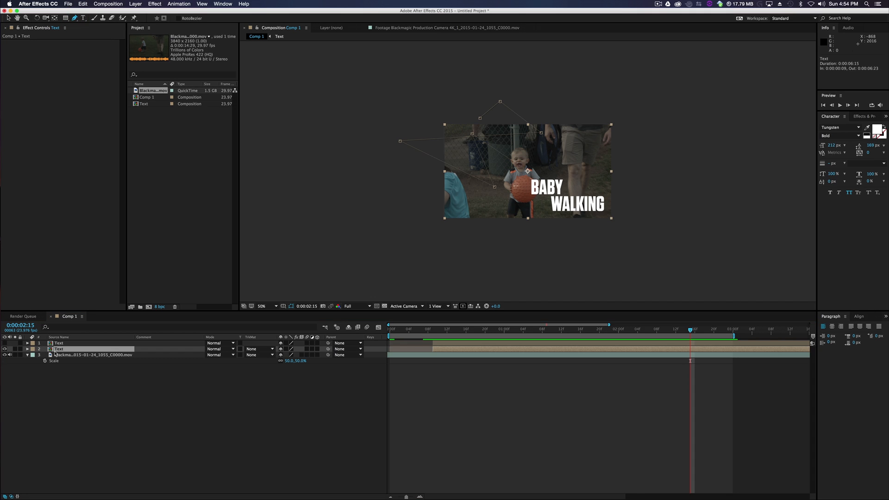
pyautogui.click(262, 306)
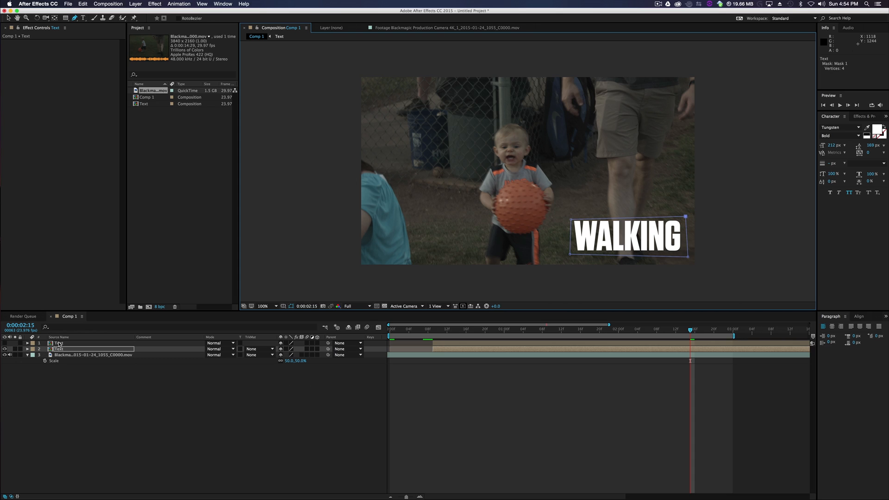
pyautogui.moveTo(63, 354)
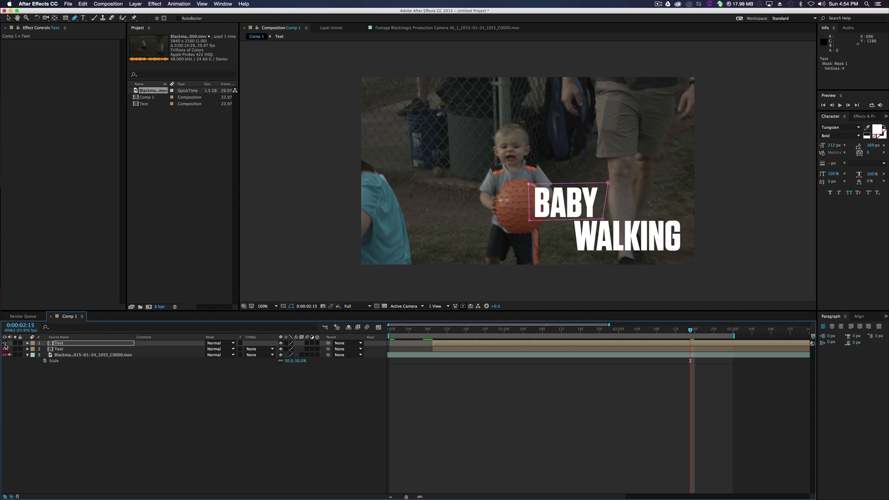
pyautogui.click(5, 343)
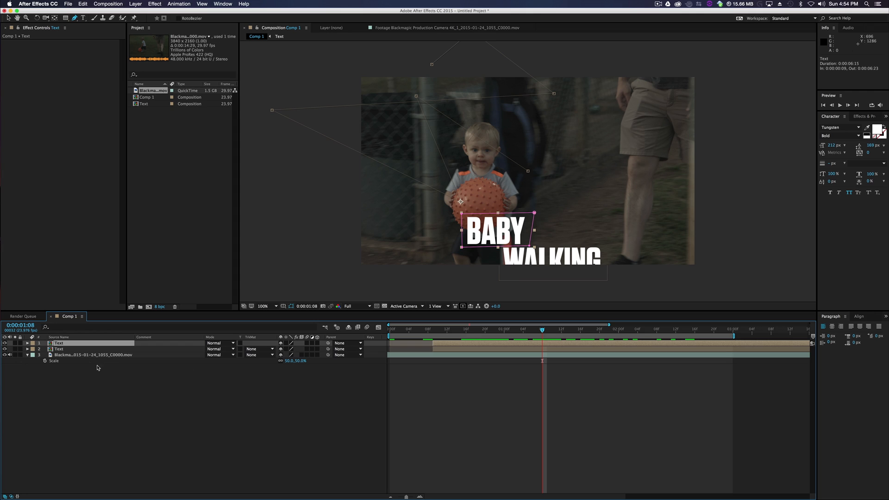
# Reveal the animated properties and edit BABY's keyframes to 183.3% scale and new positions
pyautogui.press('shift+u')
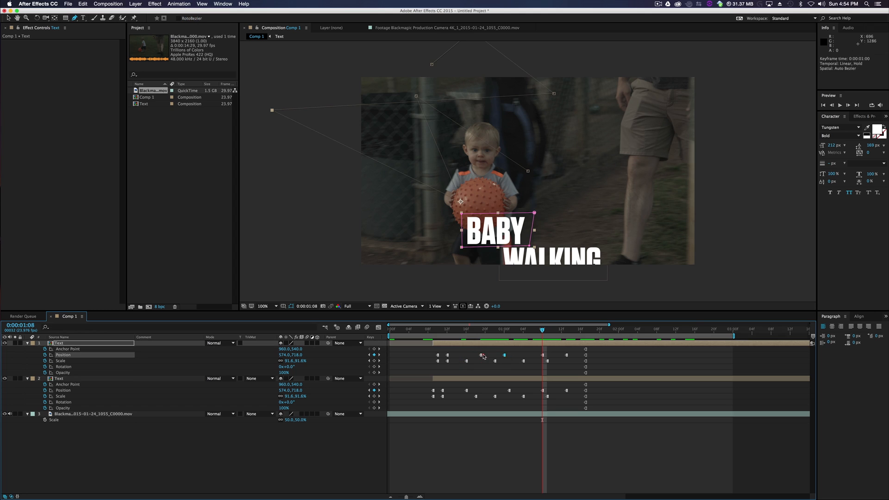
pyautogui.click(508, 354)
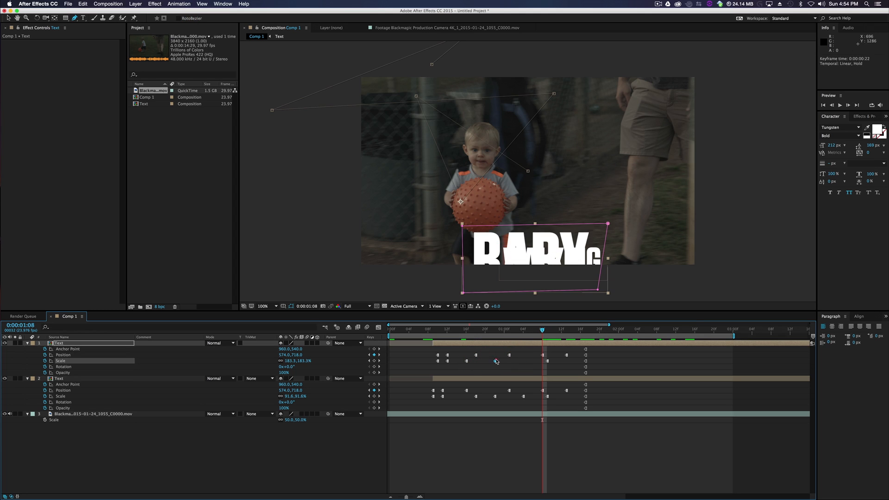
pyautogui.press('cmd+z')
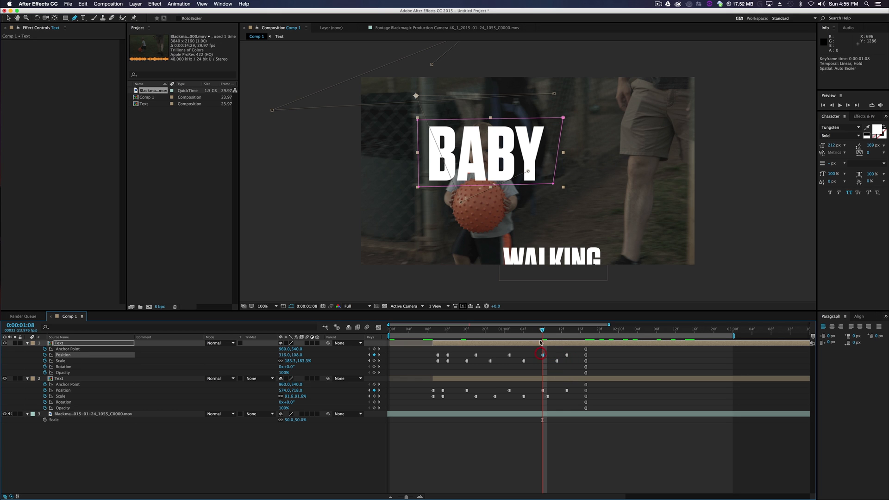
pyautogui.click(457, 329)
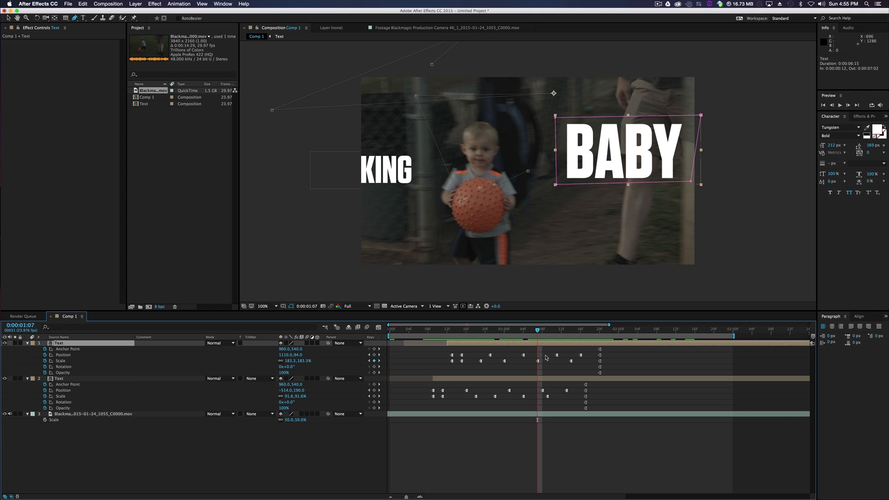
# Split the BABY layer at the playhead and slide the second piece later
pyautogui.click(27, 379)
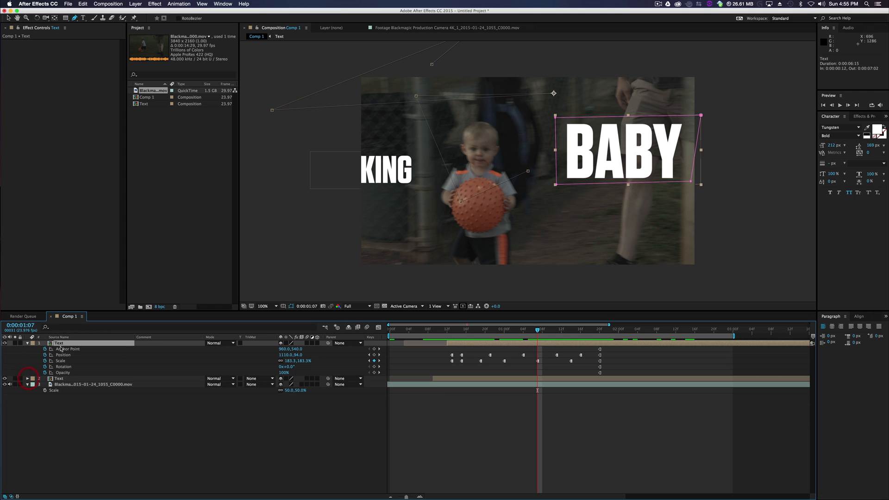
pyautogui.press('cmd+d')
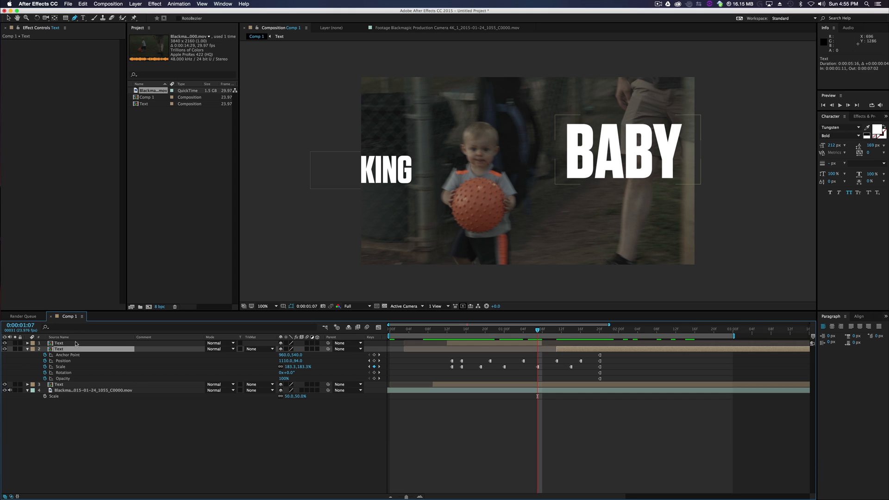
pyautogui.moveTo(538, 328); pyautogui.dragTo(533, 333)
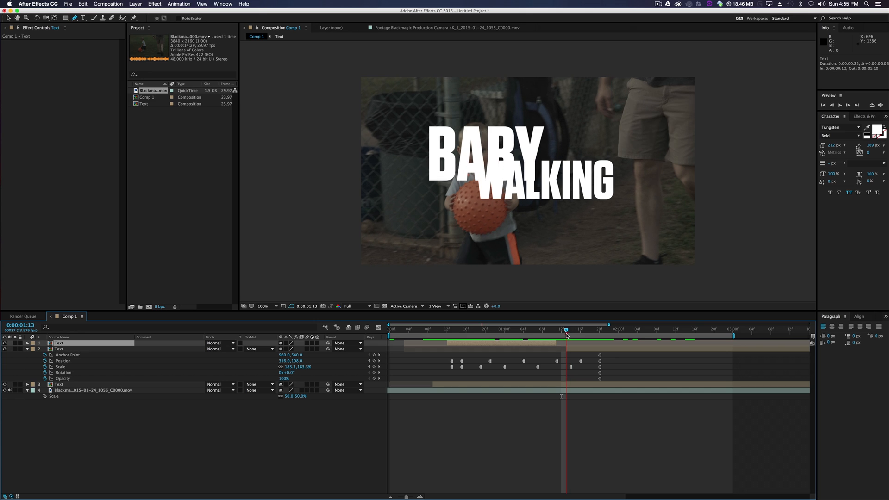
pyautogui.moveTo(565, 329); pyautogui.dragTo(584, 329)
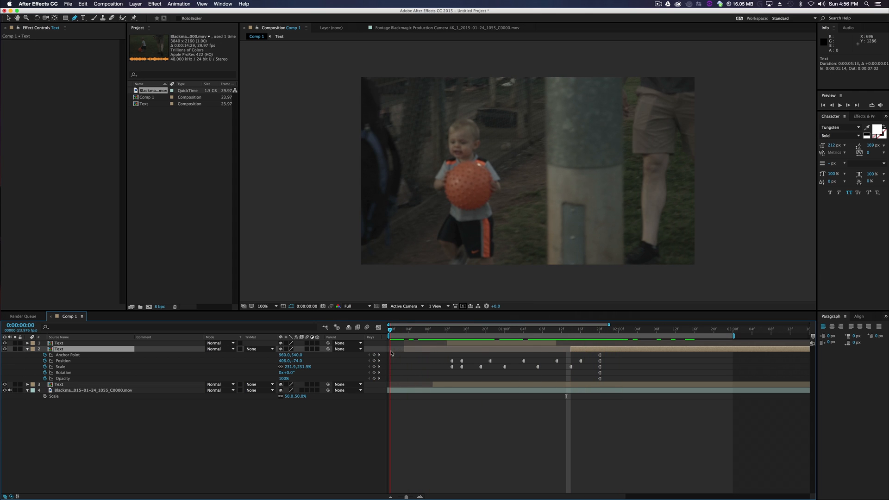
pyautogui.click(839, 105)
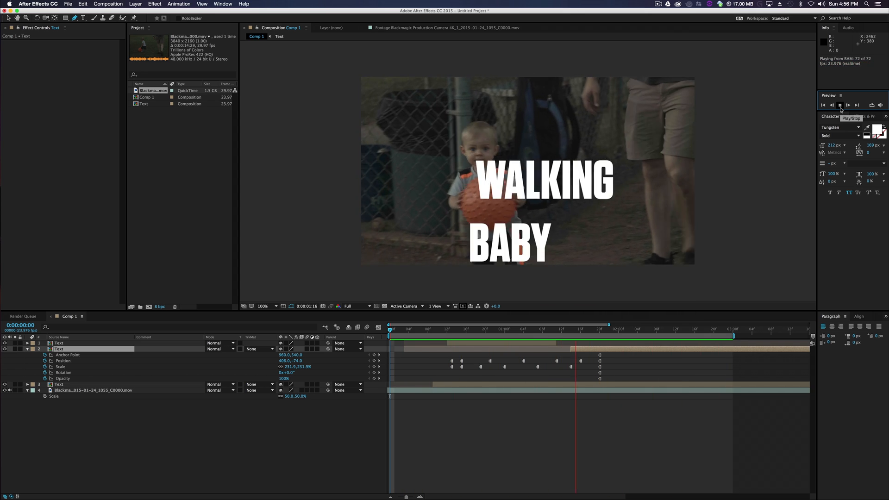
pyautogui.click(840, 106)
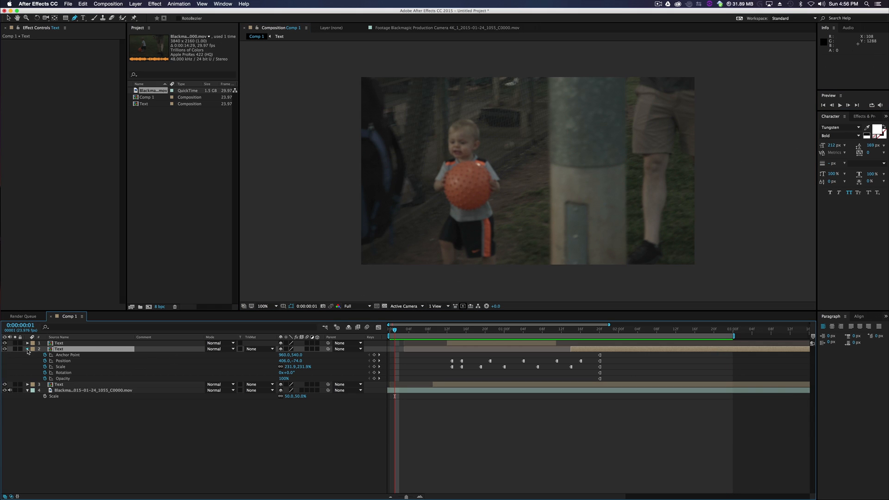
pyautogui.click(501, 338)
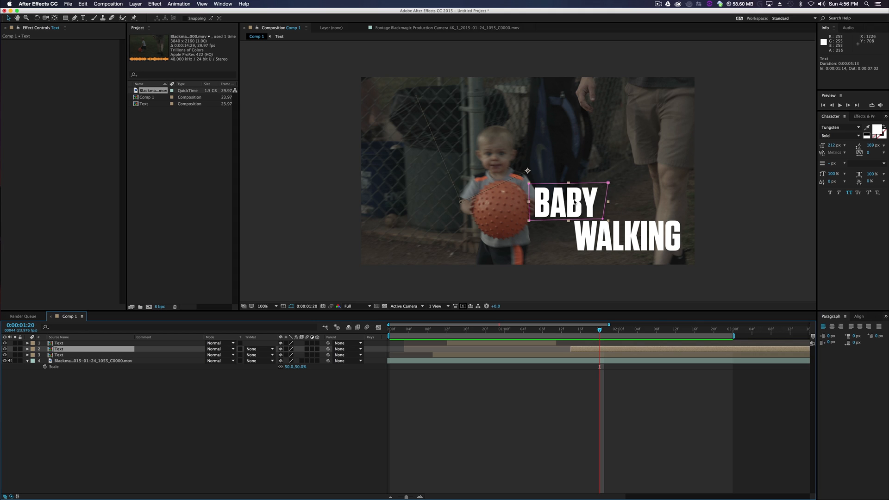
pyautogui.moveTo(574, 205)
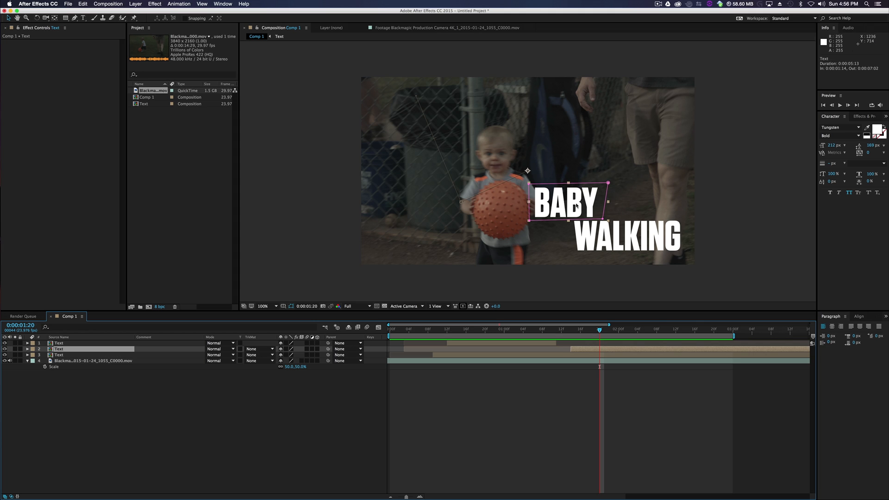
pyautogui.moveTo(666, 168)
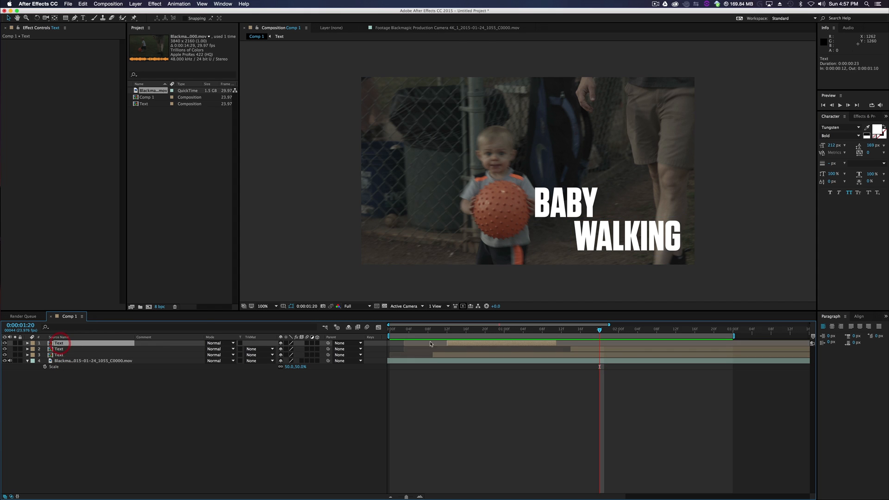
# Pre-compose the three text layers into a composition named Section, then select it
pyautogui.rightClick(58, 348)
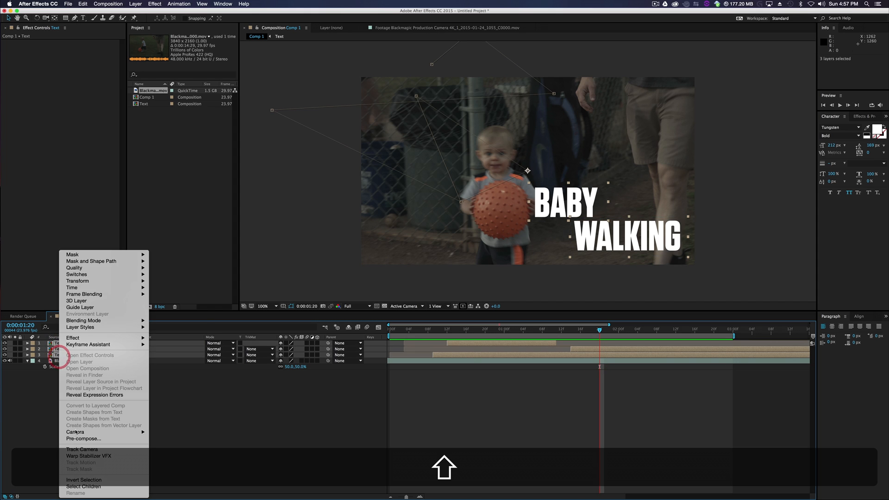
pyautogui.click(83, 438)
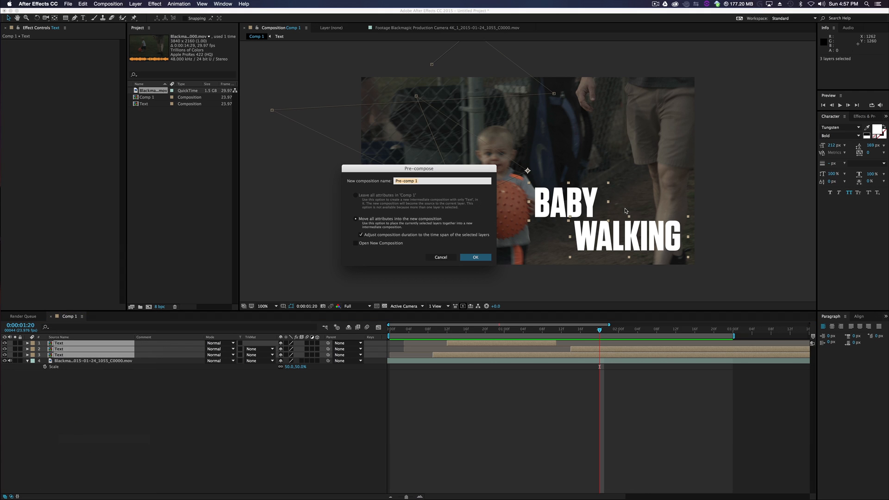
pyautogui.write('Sed')
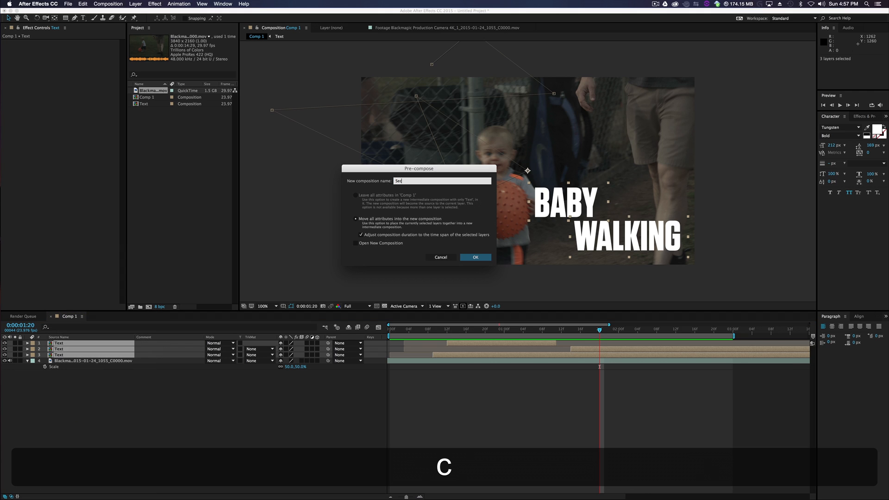
pyautogui.click(475, 257)
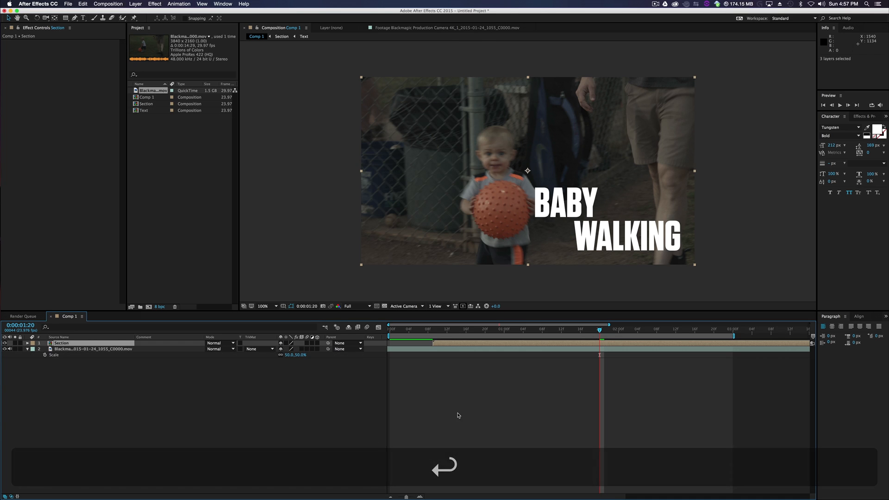
pyautogui.click(60, 342)
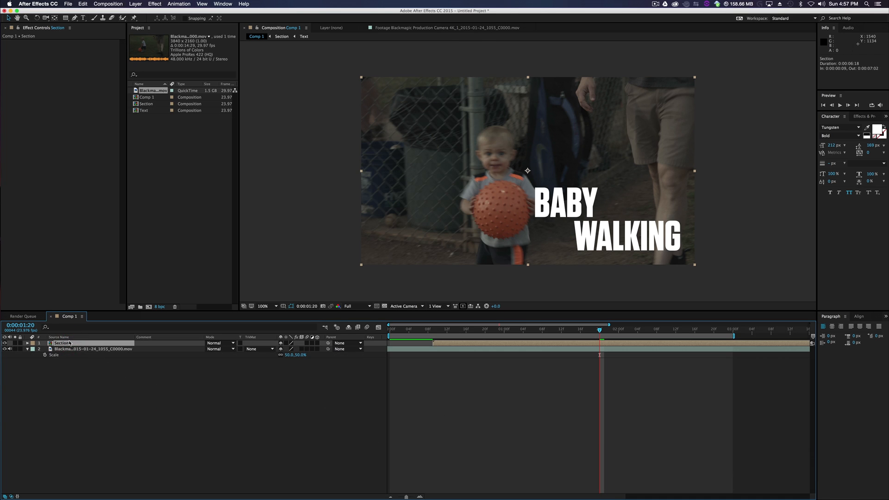
# Duplicate the Section layer and reveal the copy's properties for 3D rotation and 9% opacity
pyautogui.press('cmd+d')
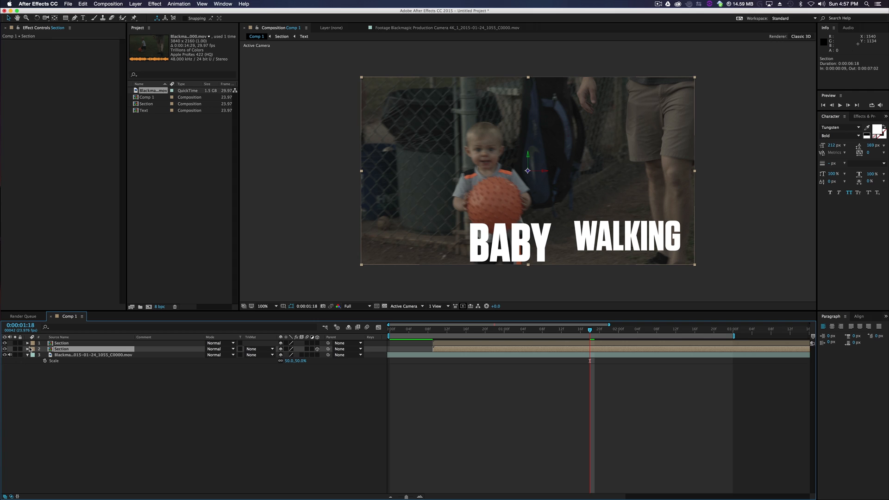
pyautogui.click(32, 349)
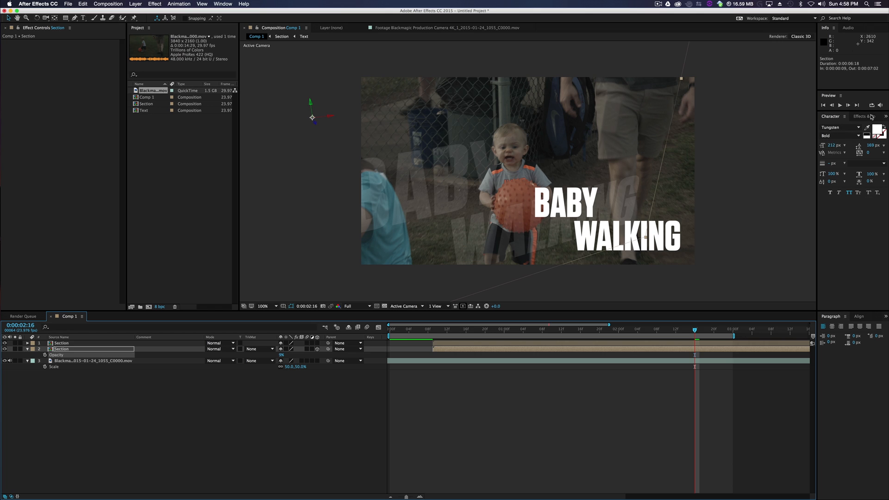
# Find Radial Blur in Effects & Presets and apply it to the duplicate Section layer
pyautogui.click(869, 116)
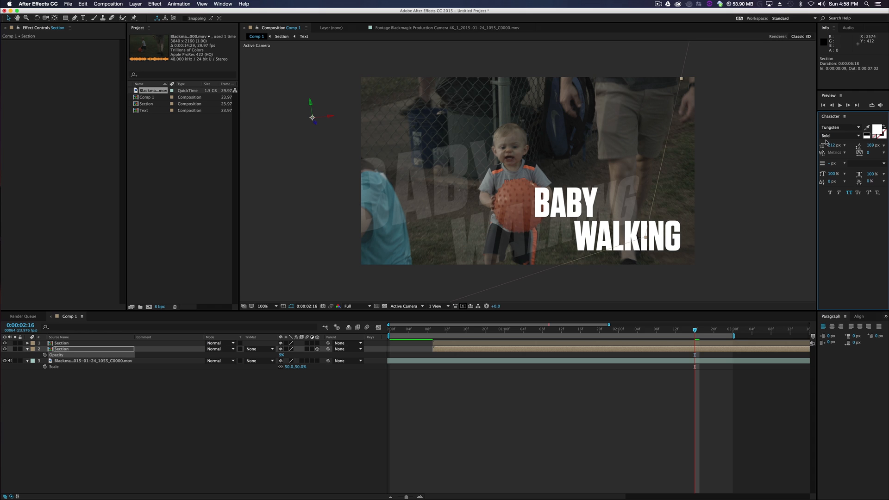
pyautogui.click(222, 4)
pyautogui.write('radial bl')
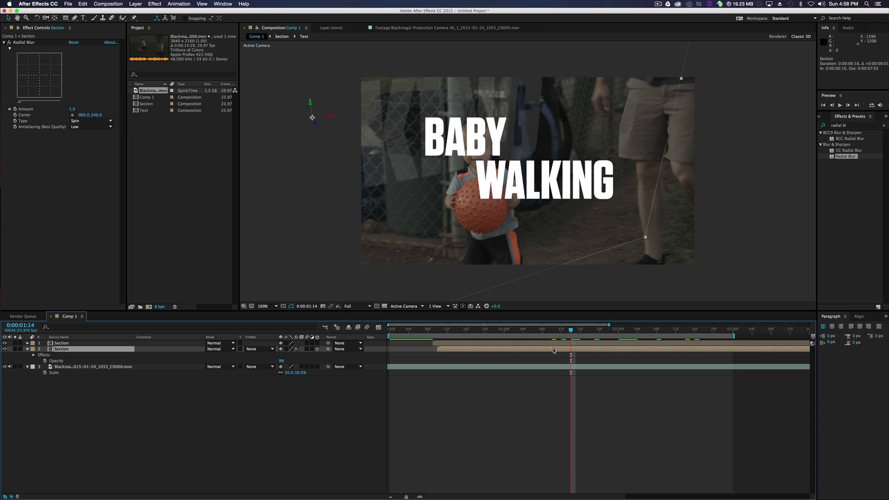
pyautogui.moveTo(571, 329); pyautogui.dragTo(494, 328)
pyautogui.write('exposur')
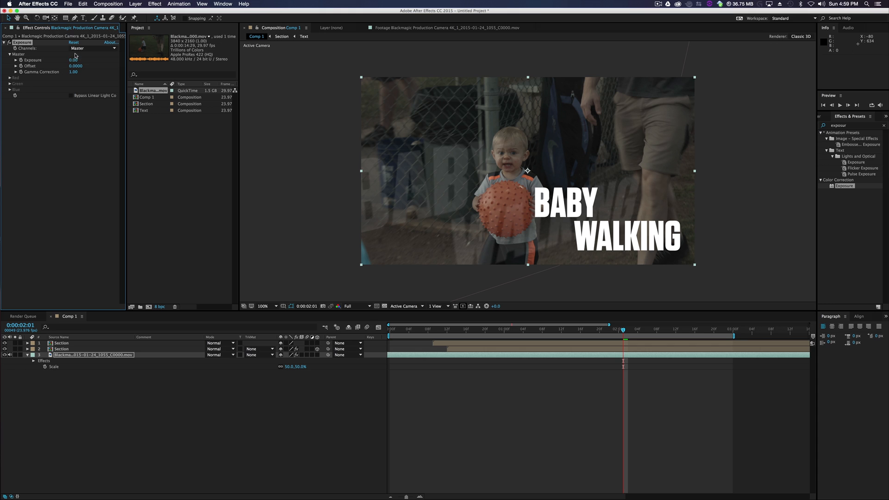
# Set footage Exposure to 1.70 and Hue/Saturation Master Saturation to about 28
pyautogui.moveTo(73, 59); pyautogui.dragTo(91, 60)
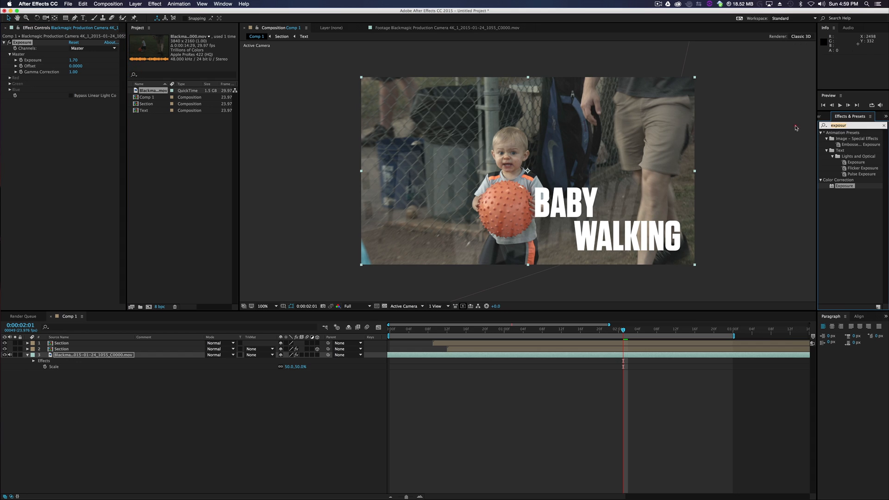
pyautogui.write('hue')
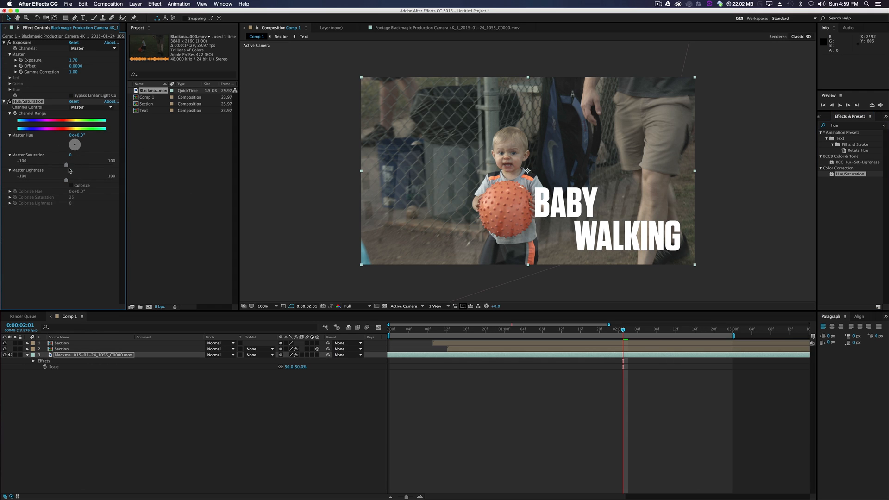
pyautogui.moveTo(67, 164); pyautogui.dragTo(85, 165)
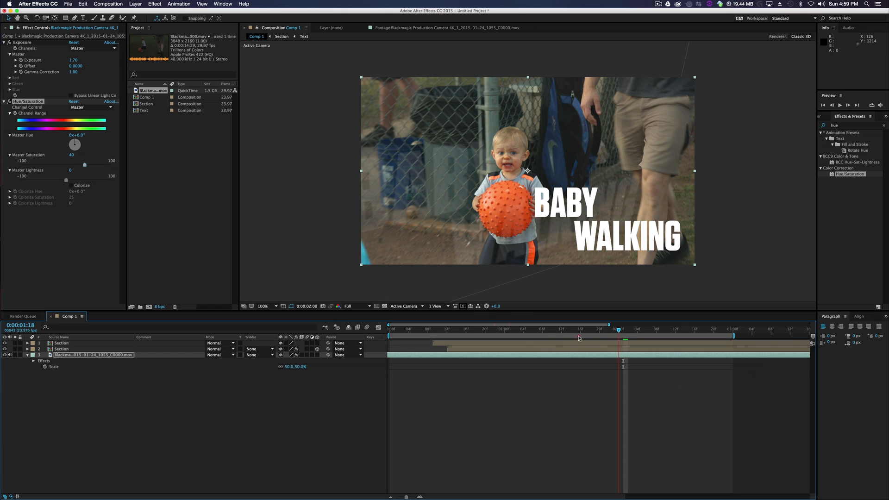
pyautogui.moveTo(618, 335); pyautogui.dragTo(541, 335)
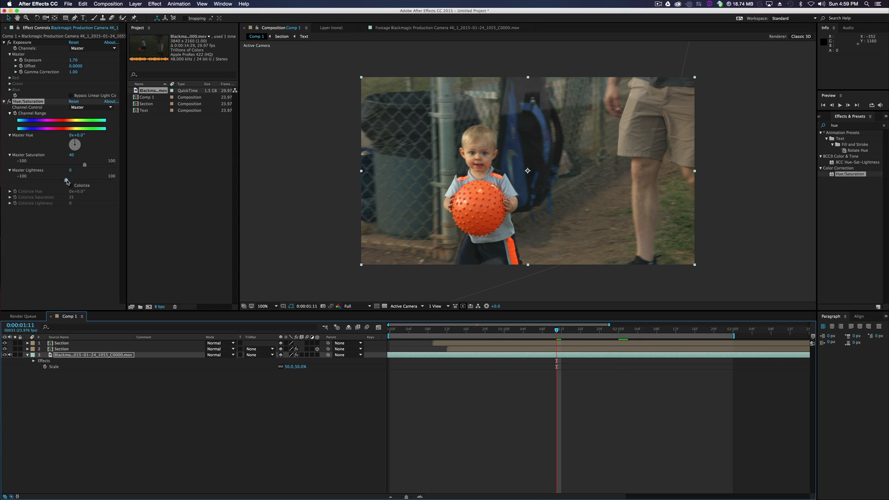
pyautogui.moveTo(85, 165); pyautogui.dragTo(67, 165)
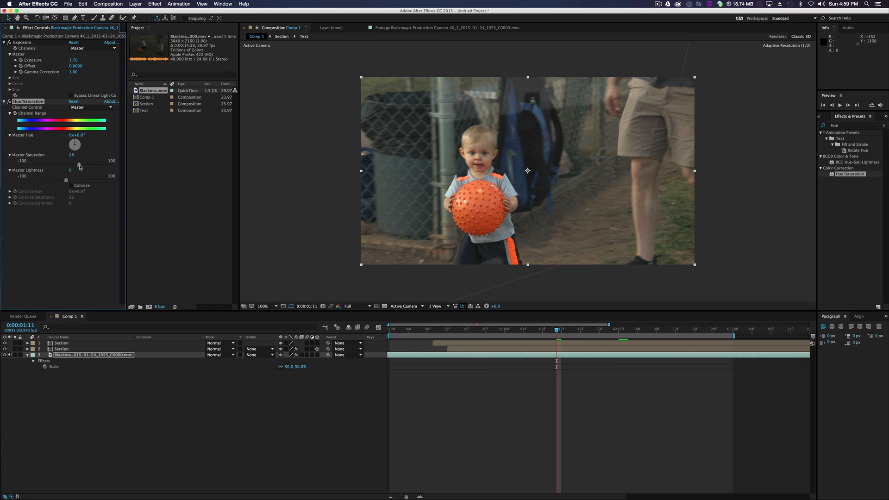
pyautogui.moveTo(79, 164); pyautogui.dragTo(77, 165)
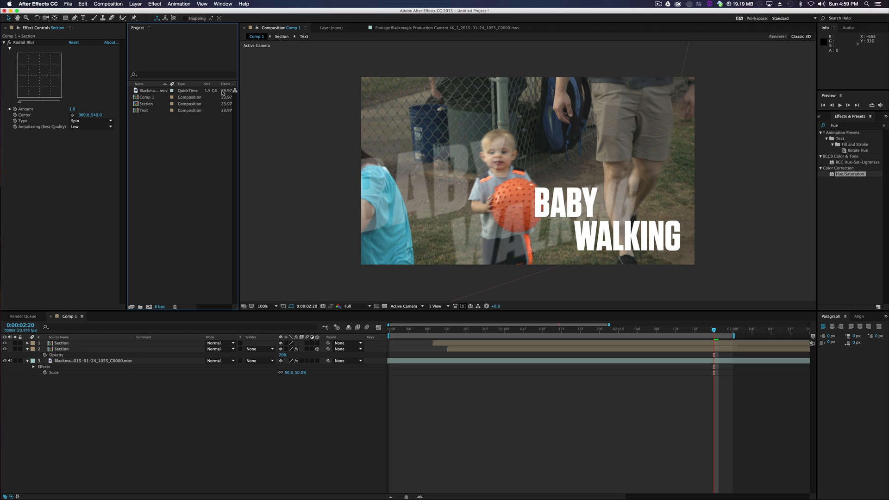
pyautogui.moveTo(606, 191)
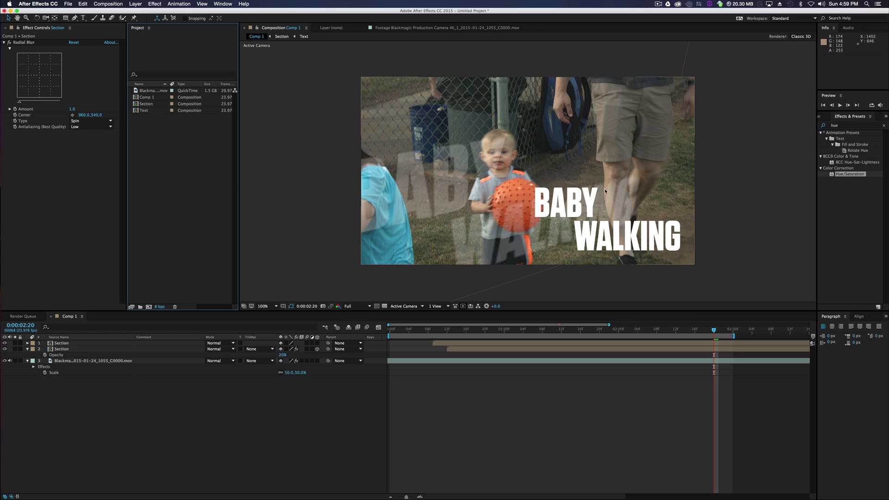
pyautogui.moveTo(382, 218)
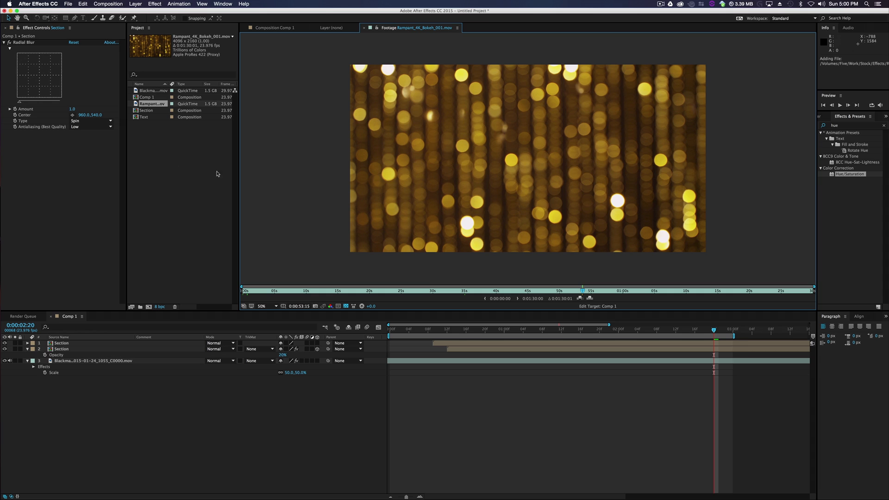
# Select the imported Rampant_4K_Bokeh_001.mov footage and preview it over the baby clip
pyautogui.click(275, 27)
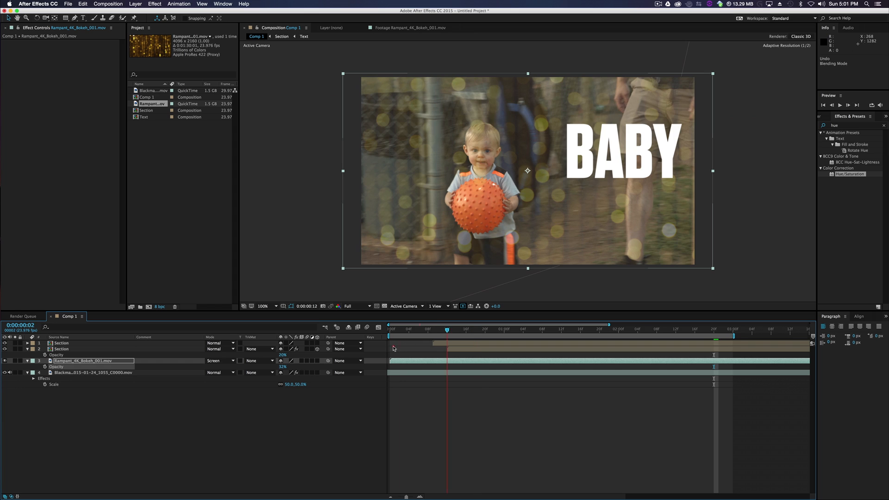
pyautogui.press('space')
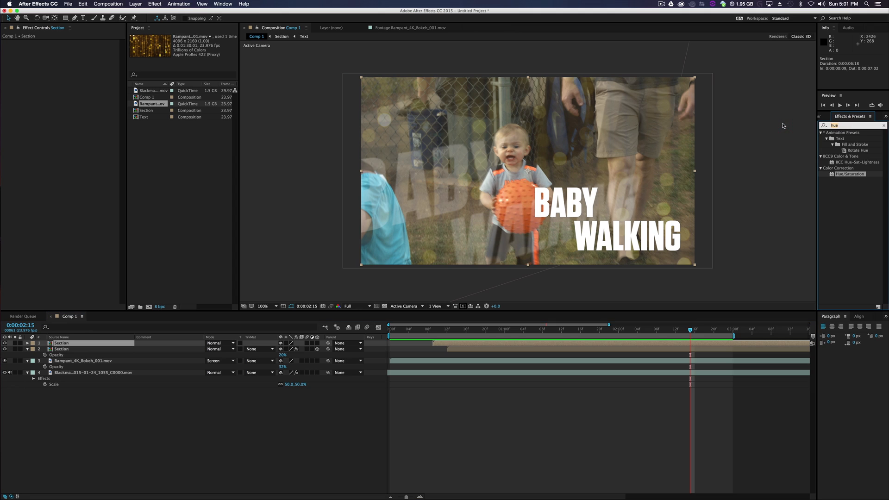
# Apply Fill effects, colouring BABY blue and WALKING pinkish red #F86060
pyautogui.write('fill')
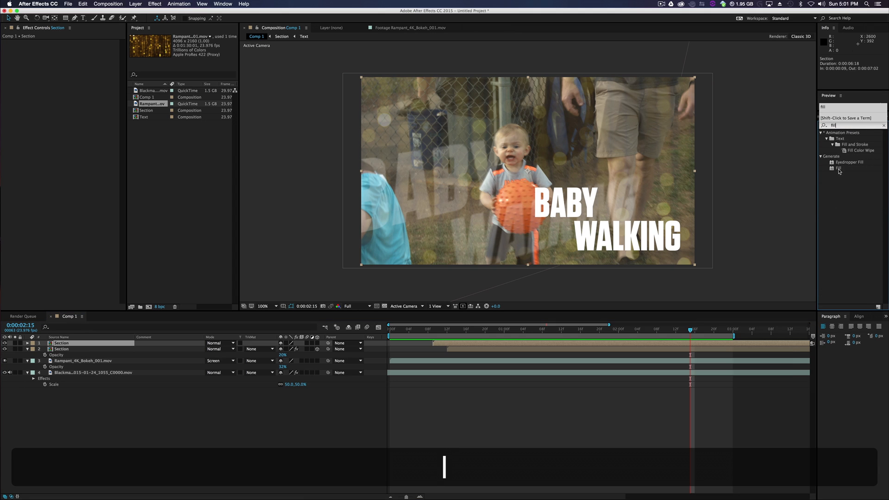
pyautogui.doubleClick(839, 167)
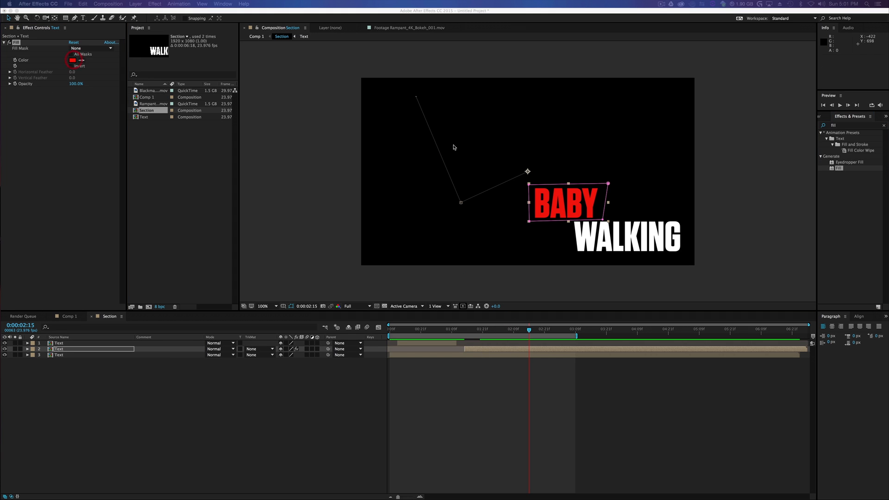
pyautogui.click(73, 60)
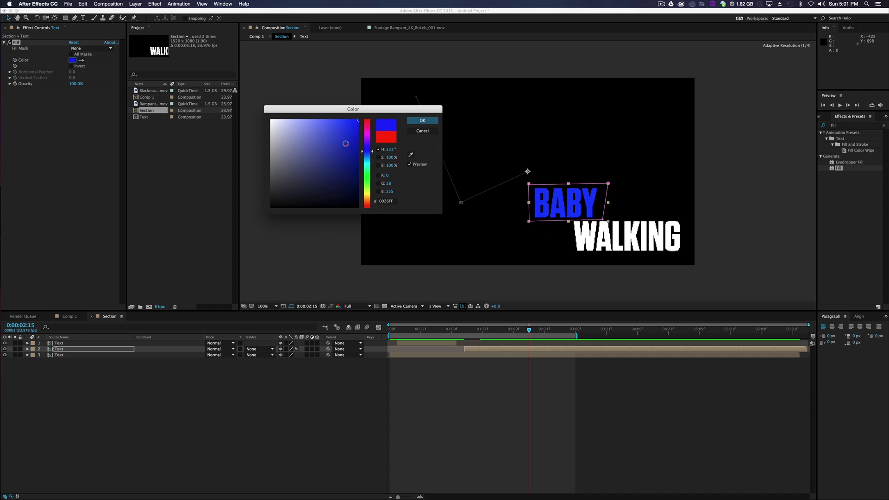
pyautogui.click(422, 121)
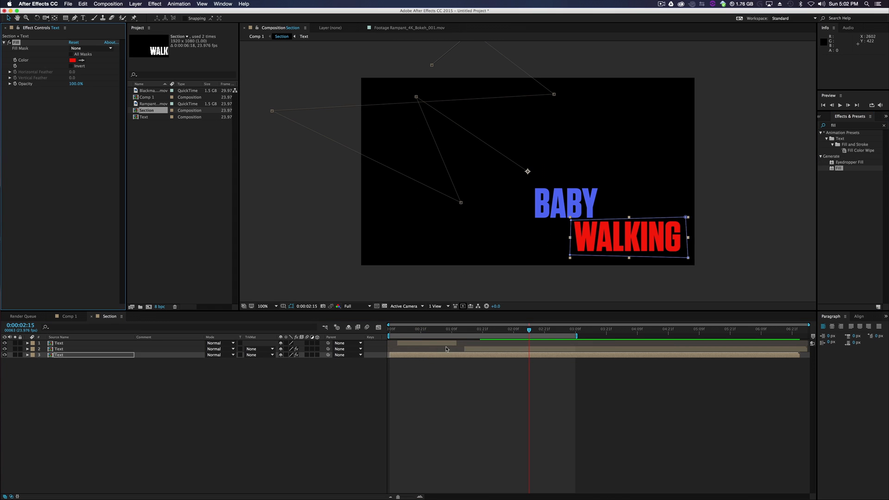
pyautogui.click(73, 60)
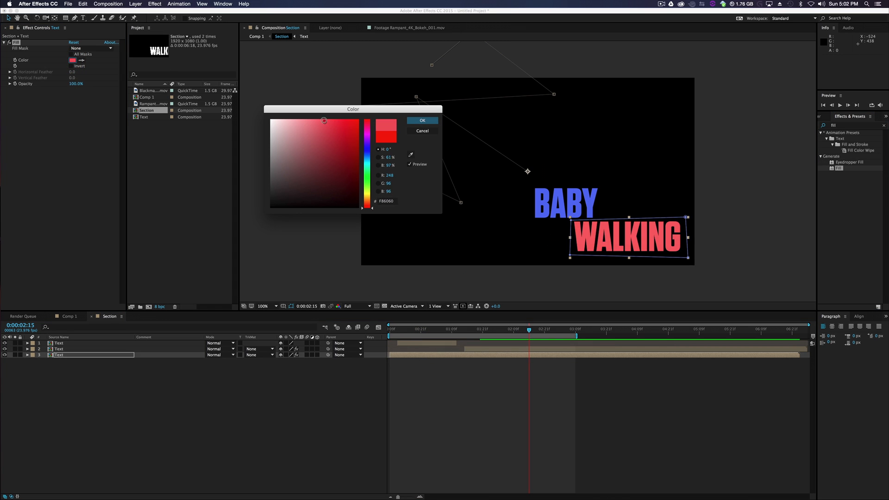
pyautogui.click(422, 121)
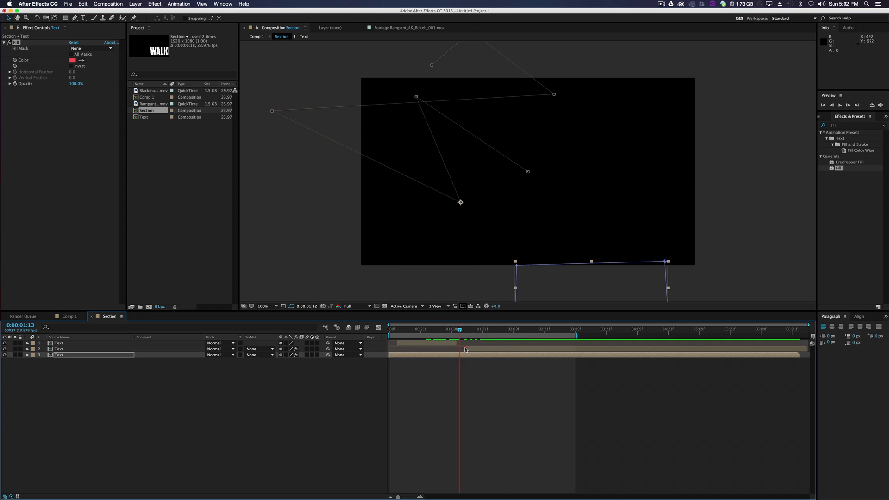
pyautogui.click(255, 37)
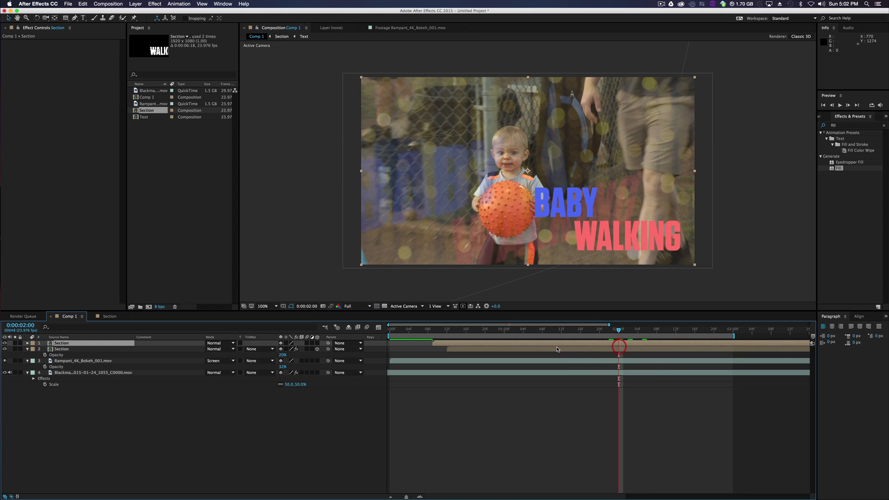
# Set the duplicate Section layer's fill colour, then undo it
pyautogui.click(61, 348)
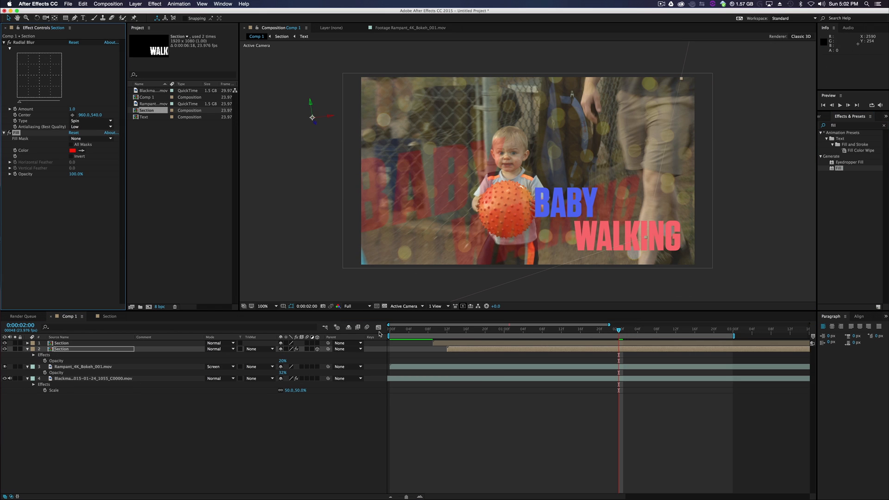
pyautogui.click(72, 150)
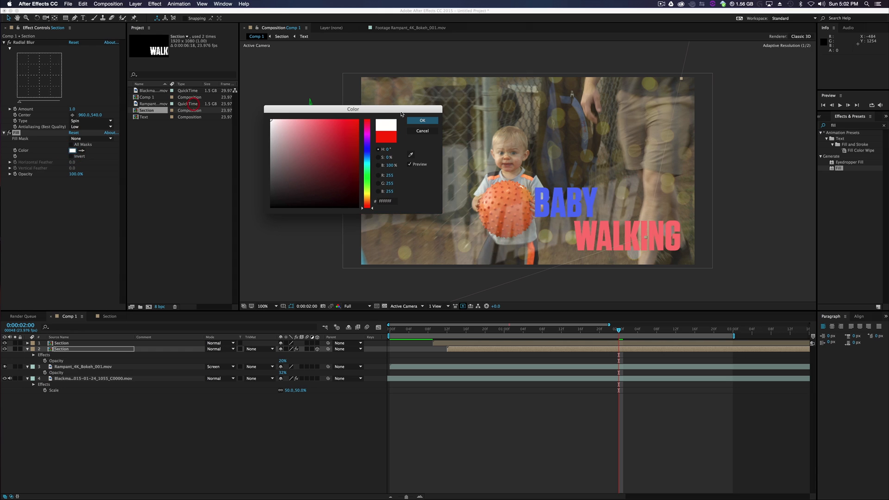
pyautogui.click(422, 121)
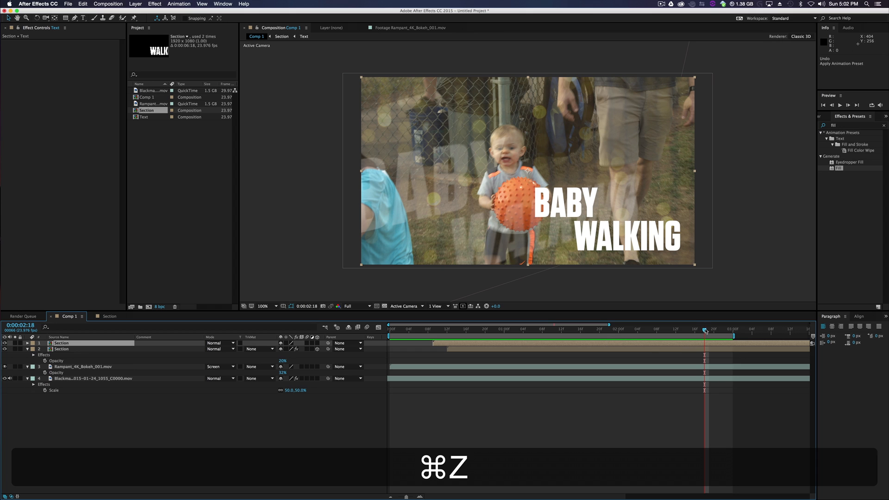
pyautogui.press('cmd+z')
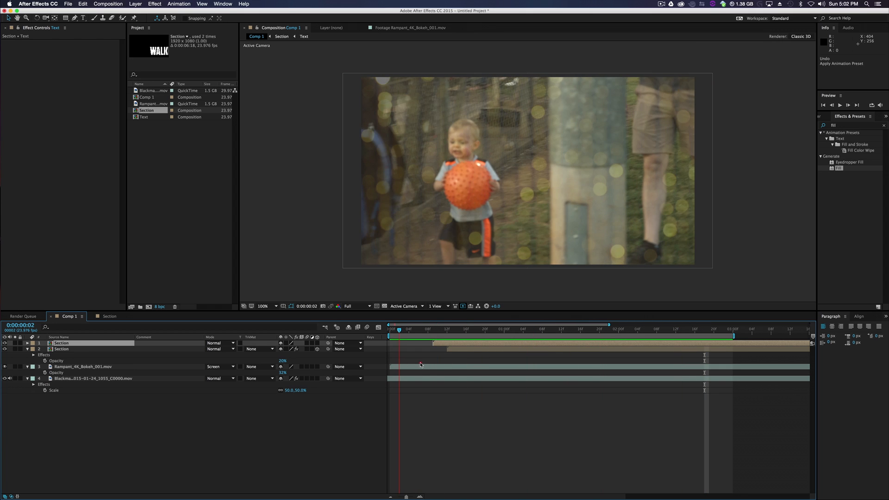